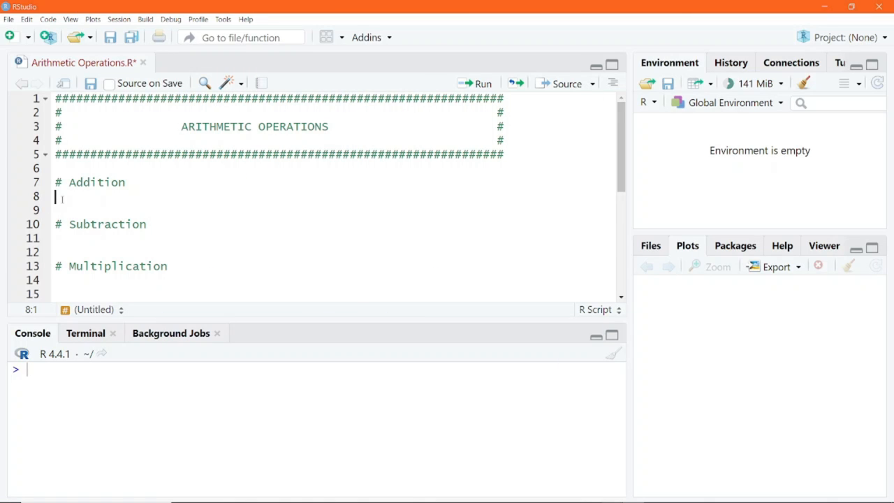
Write 67 + 90 under the Addition heading and run it to get 157.
type("67")
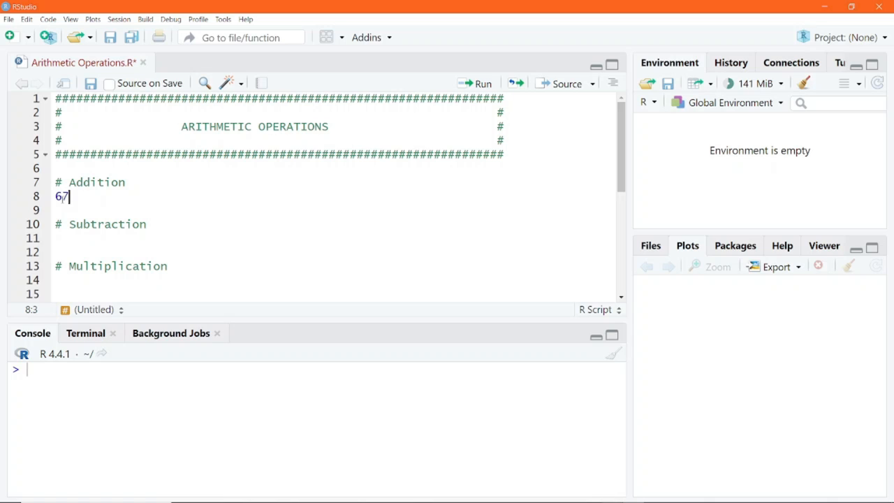
type("+")
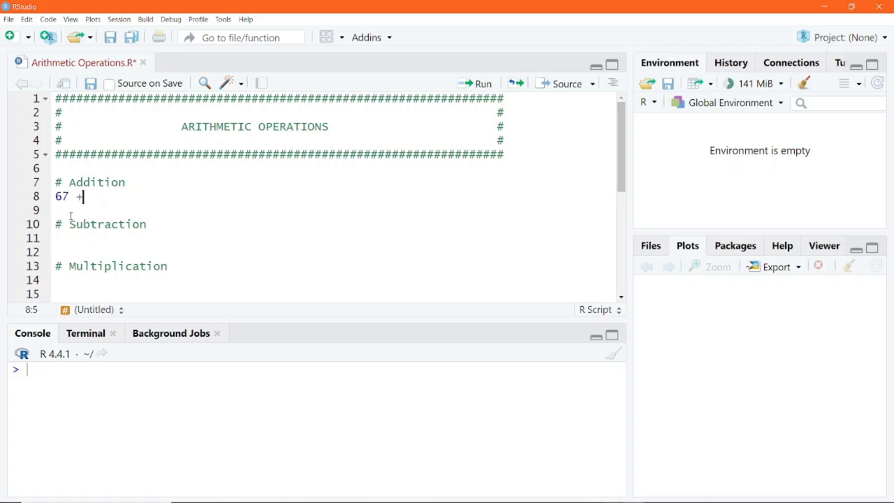
type("90")
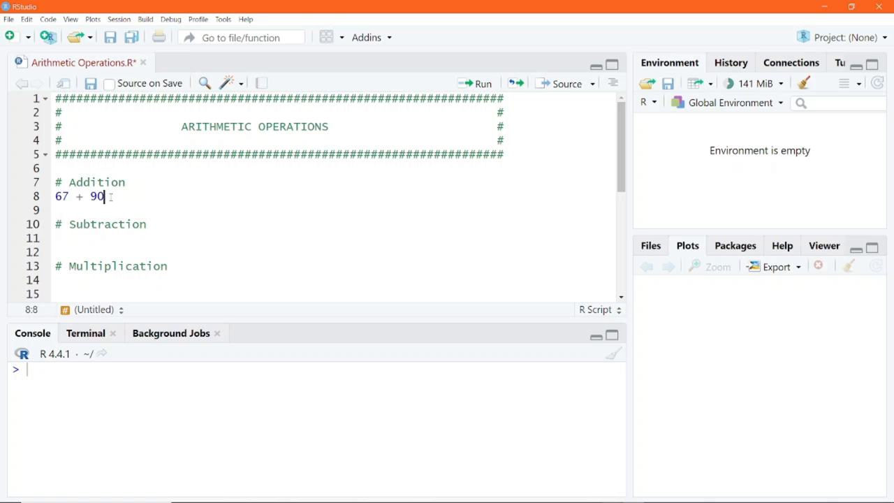
left_click(78, 195)
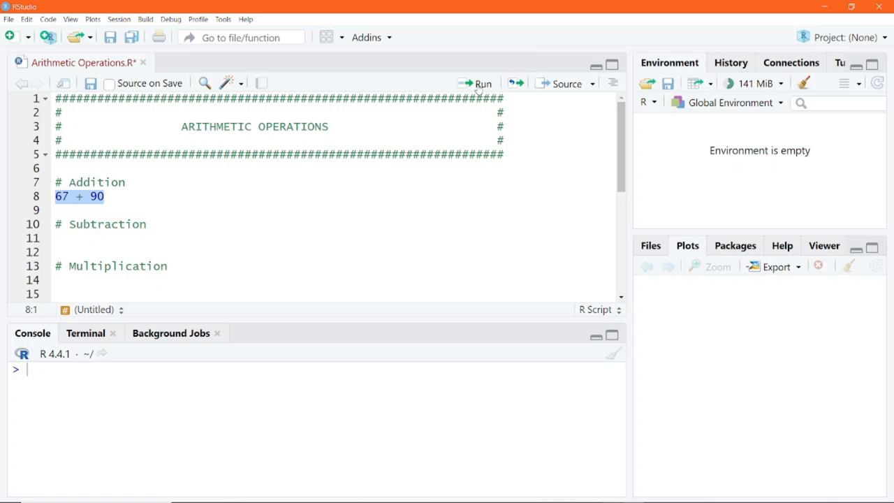
left_click(480, 84)
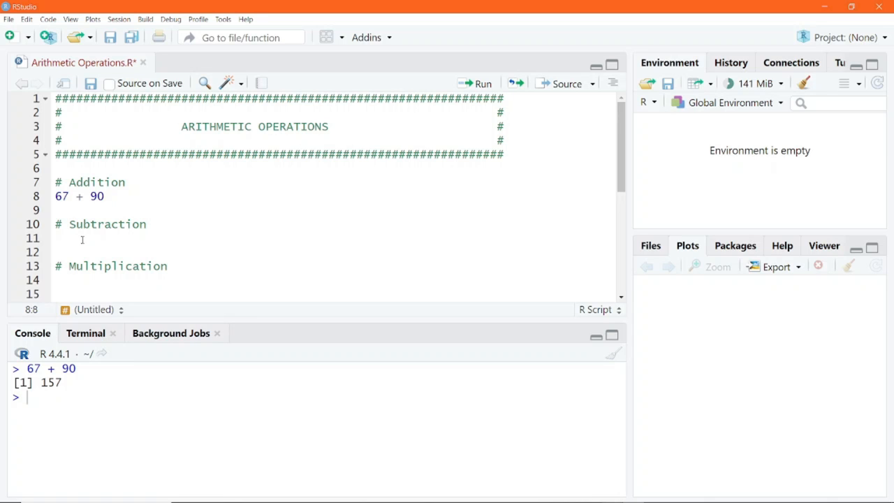
Write 67 - 90 under Subtraction and begin 67 * 10 under Multiplication, giving -23 and 670.
left_click(59, 238)
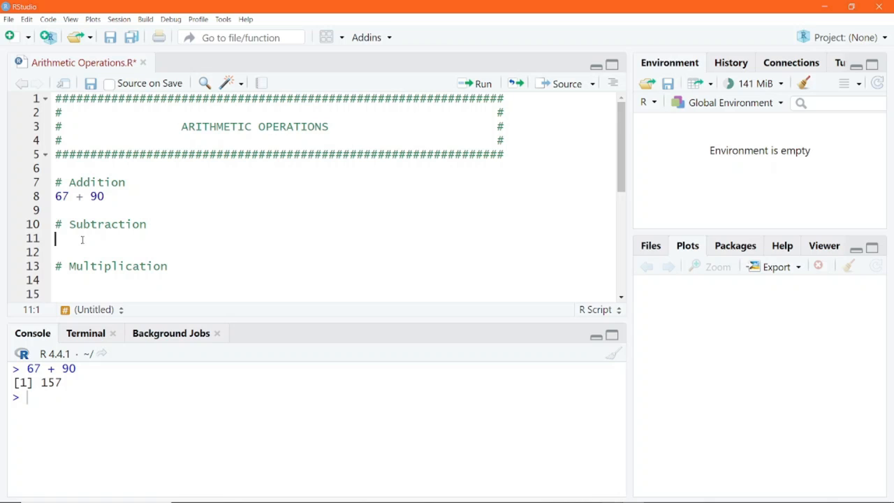
type("67")
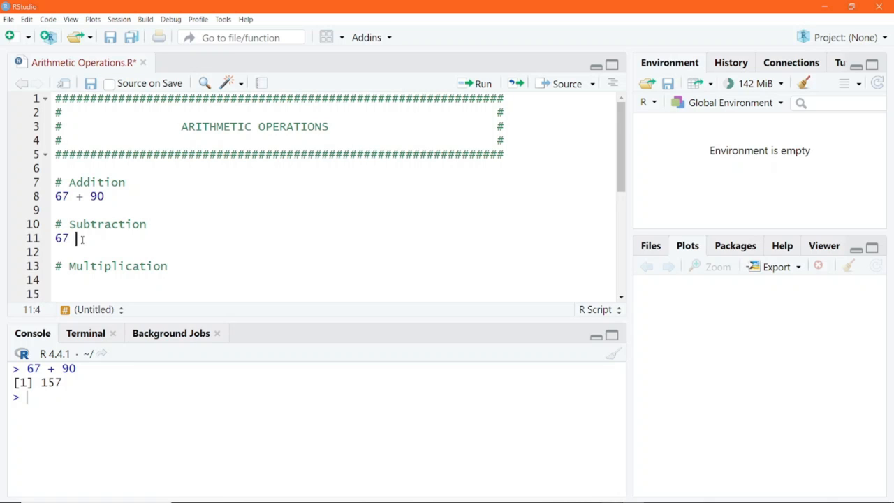
type("-")
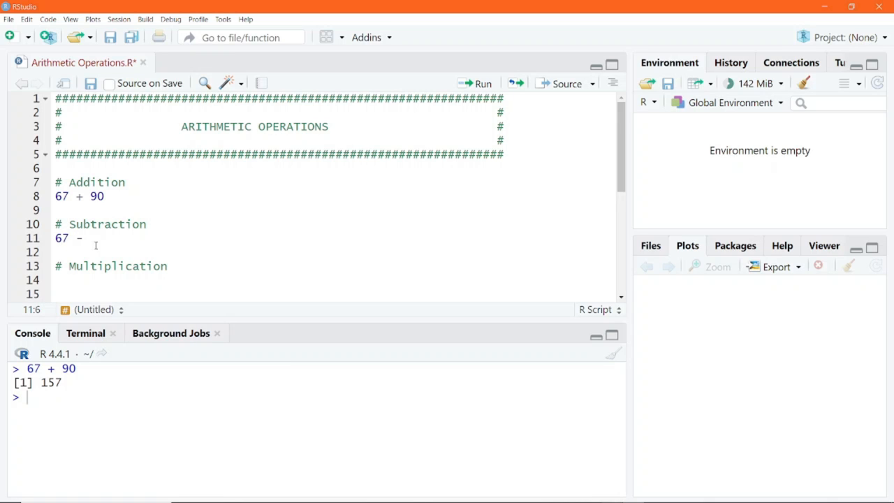
type("90")
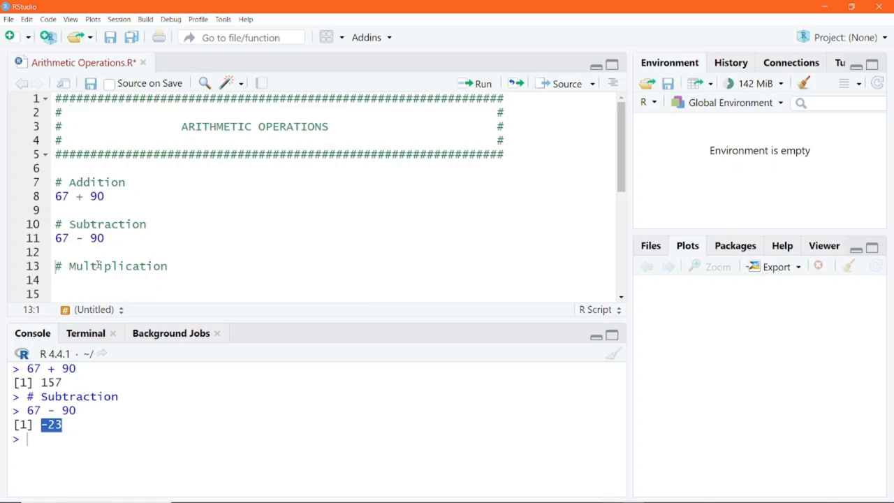
scroll("down", 3)
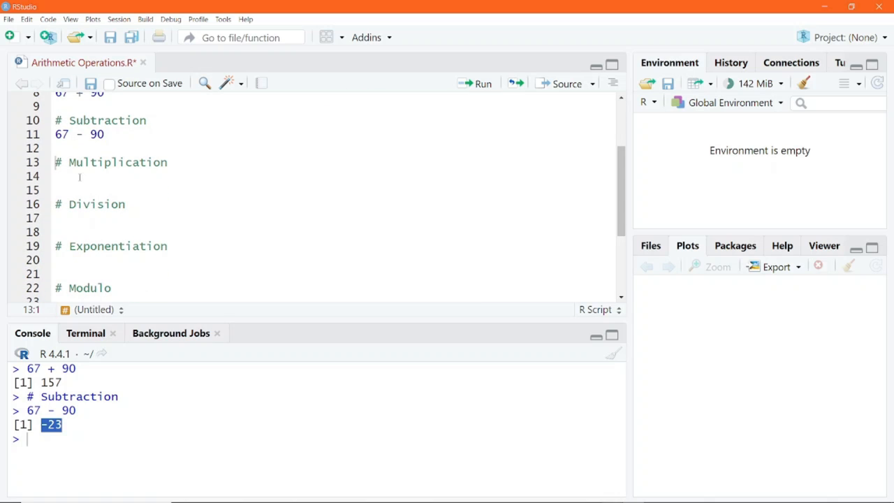
type("67 * 10")
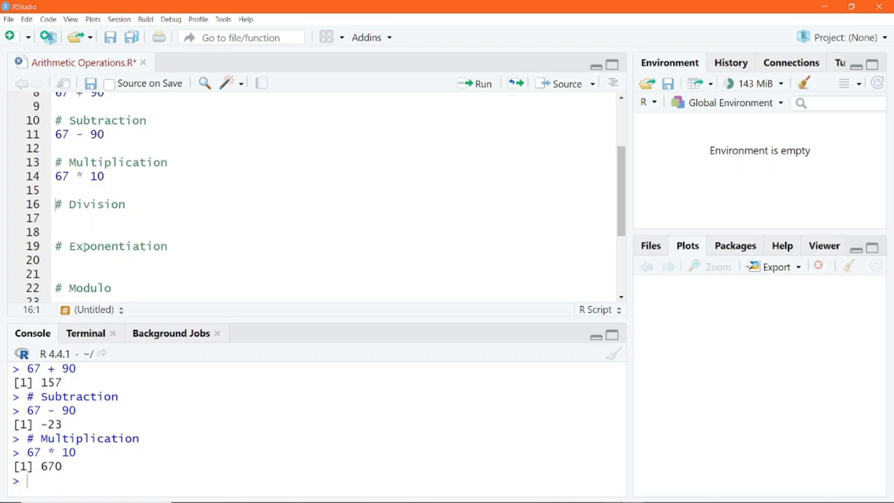
Write 67 / 10 under Division and run it to get 6.7.
left_click(58, 218)
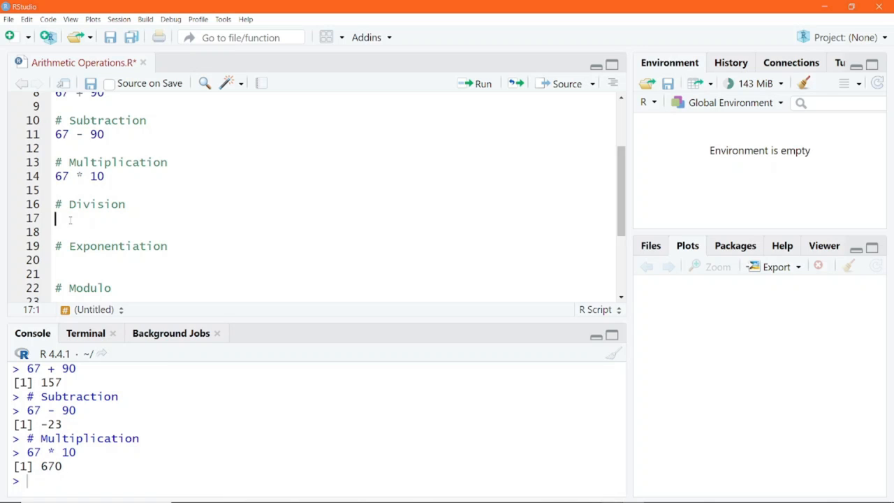
type("67 /")
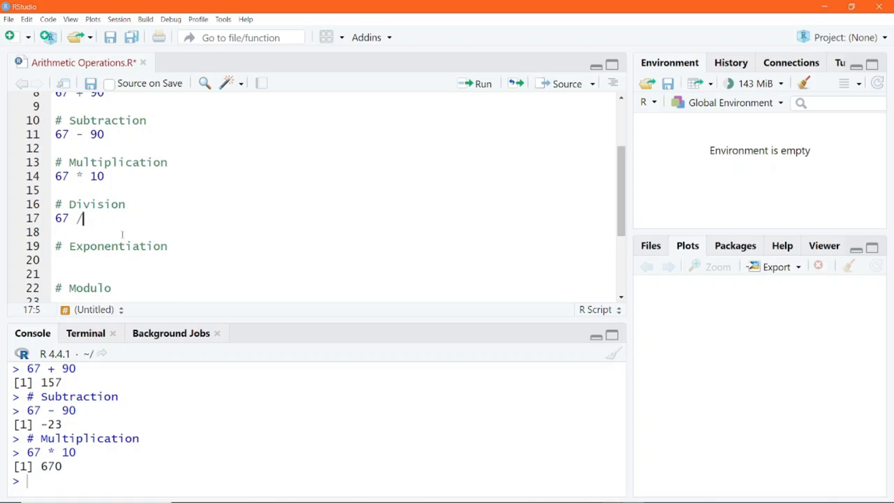
type("10")
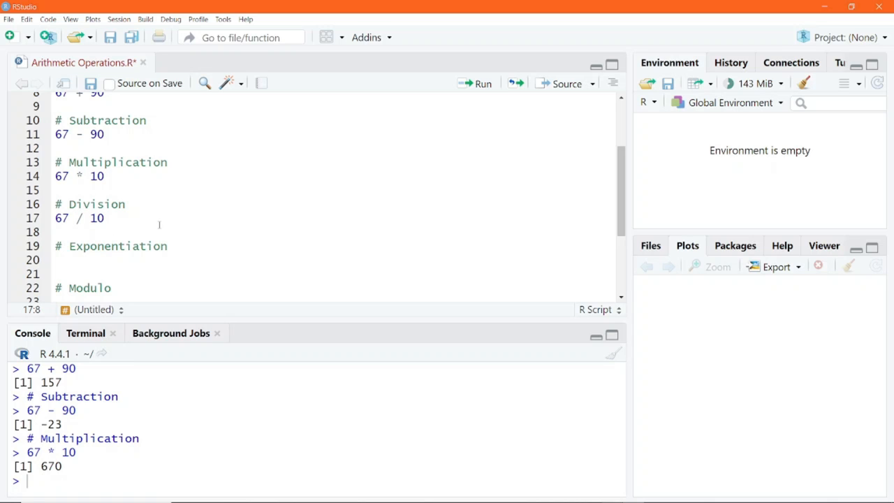
left_click(475, 84)
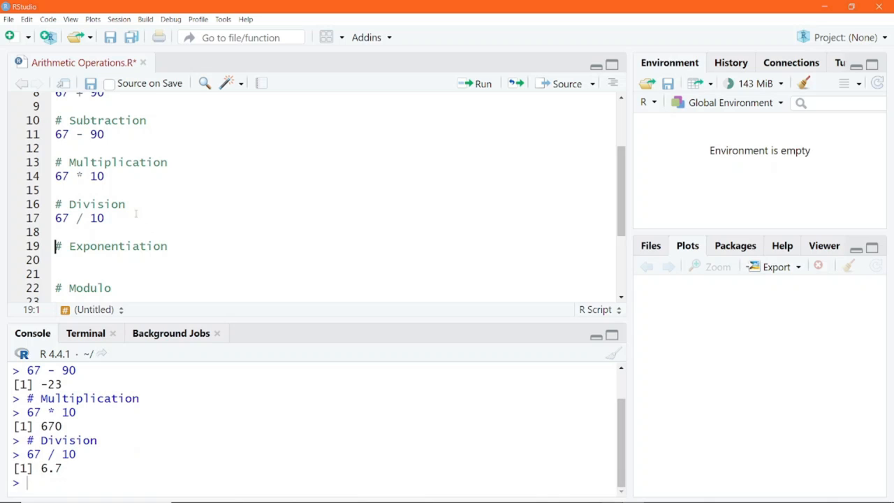
Write 6 ** 2 and 6 ^ 2 under Exponentiation and run each, both giving 36.
double_click(49, 468)
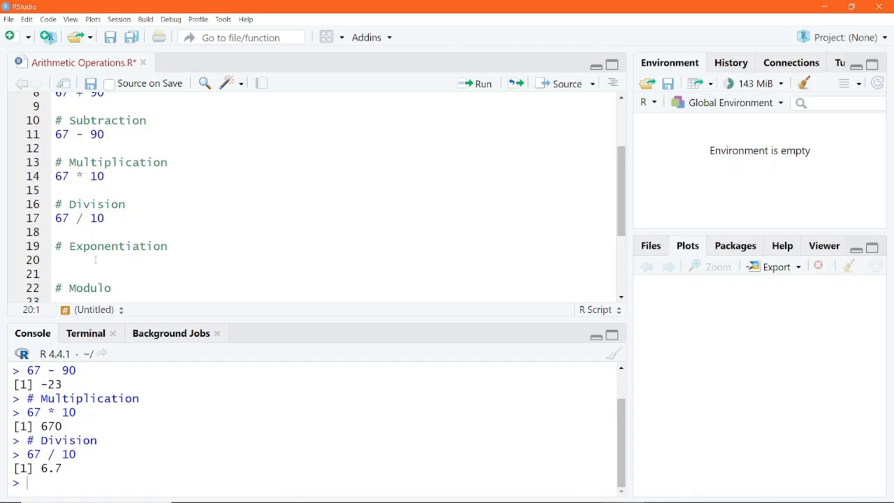
type("6")
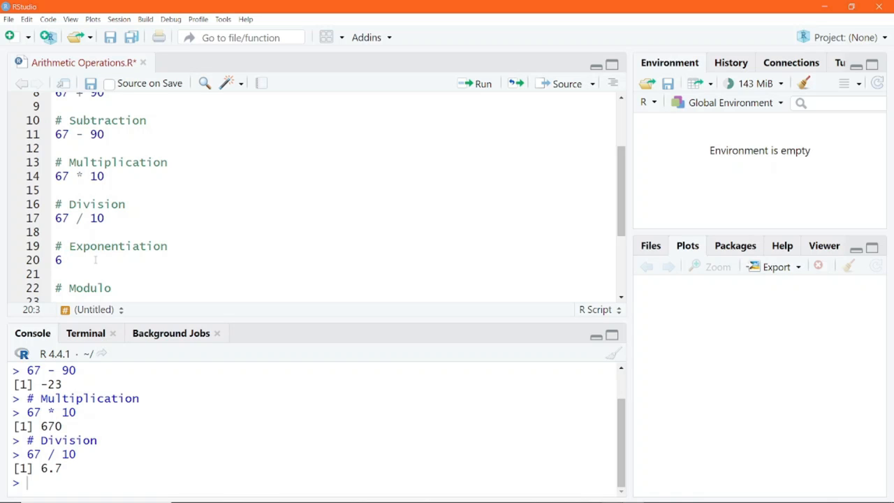
type("**")
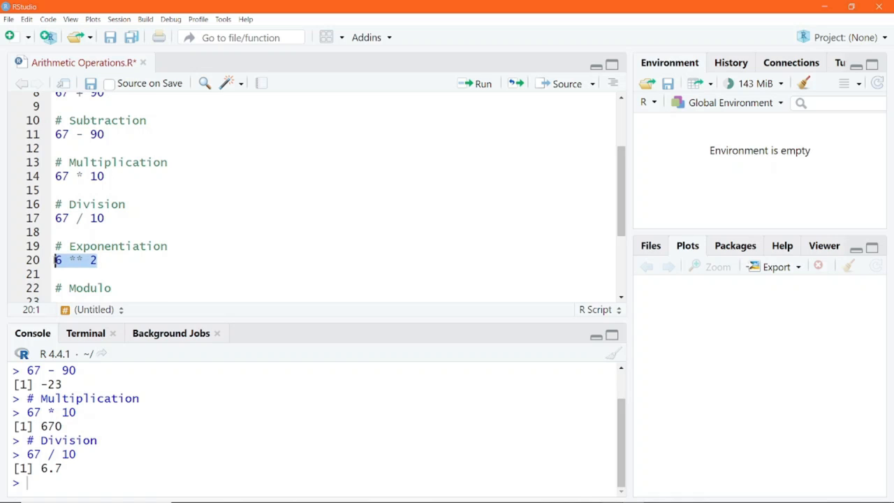
left_click(474, 84)
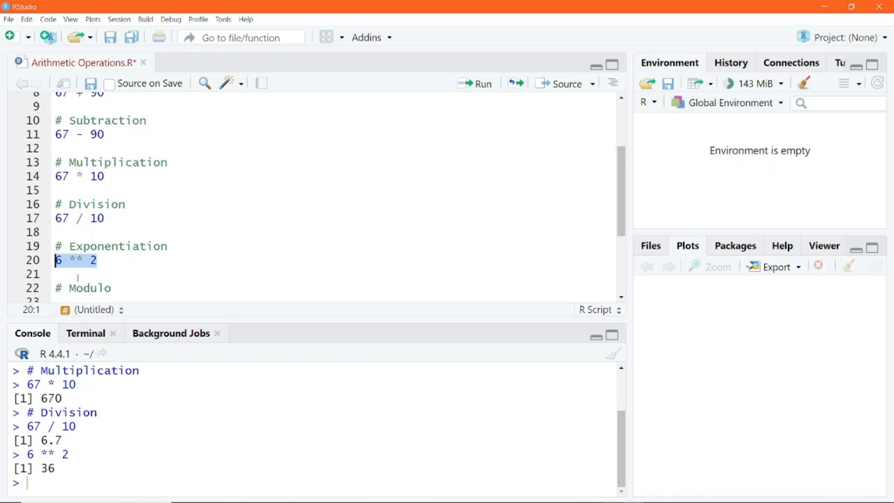
type("6")
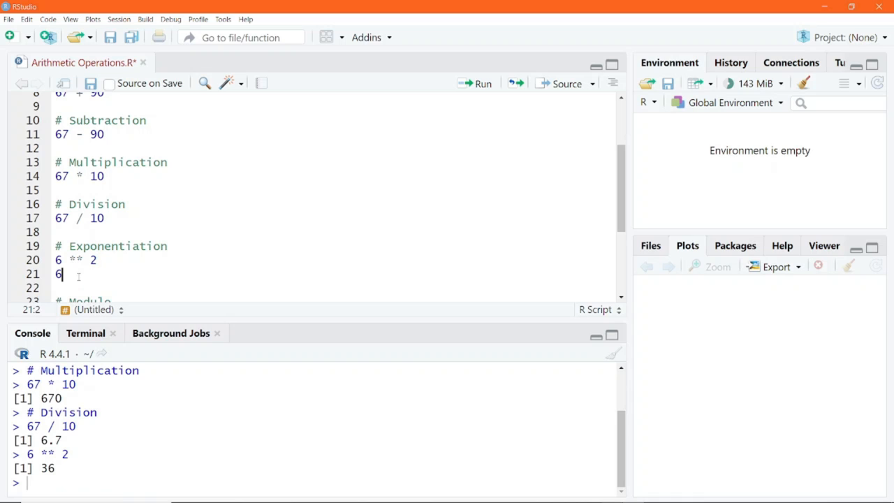
type("^ 2")
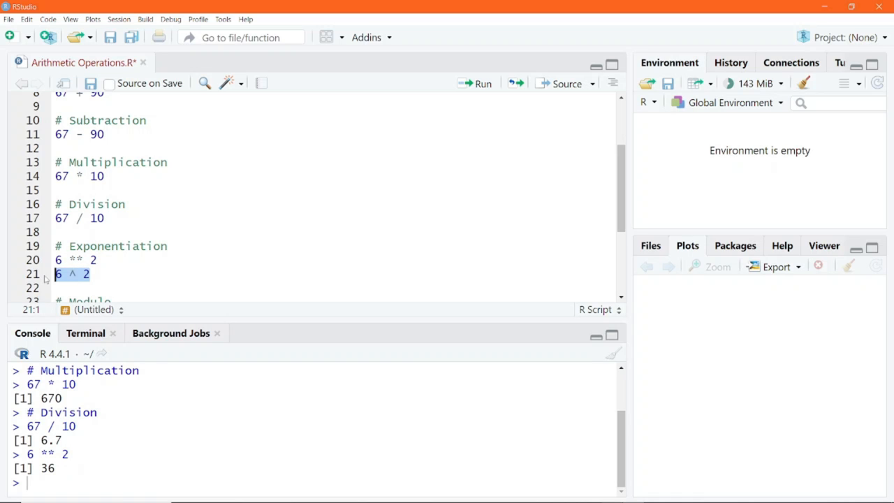
left_click(482, 84)
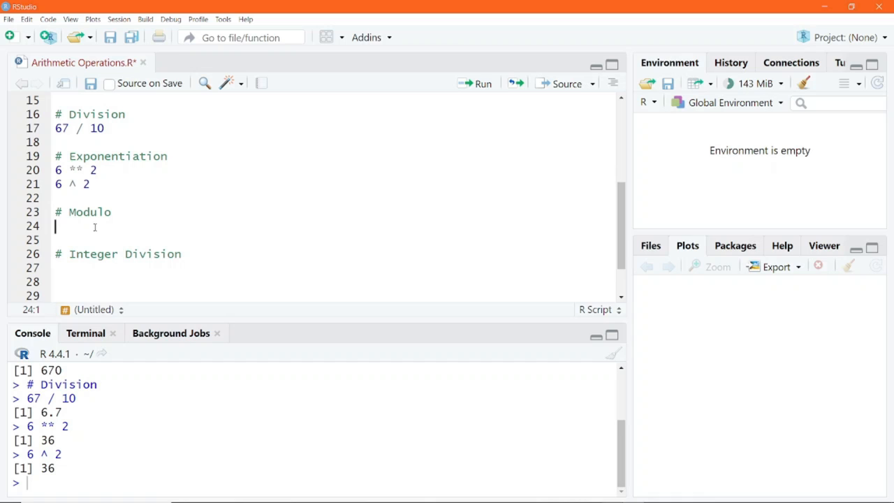
Note that Modulo returns the remainder, then run 5 %% 2 to get 1.
left_click(119, 213)
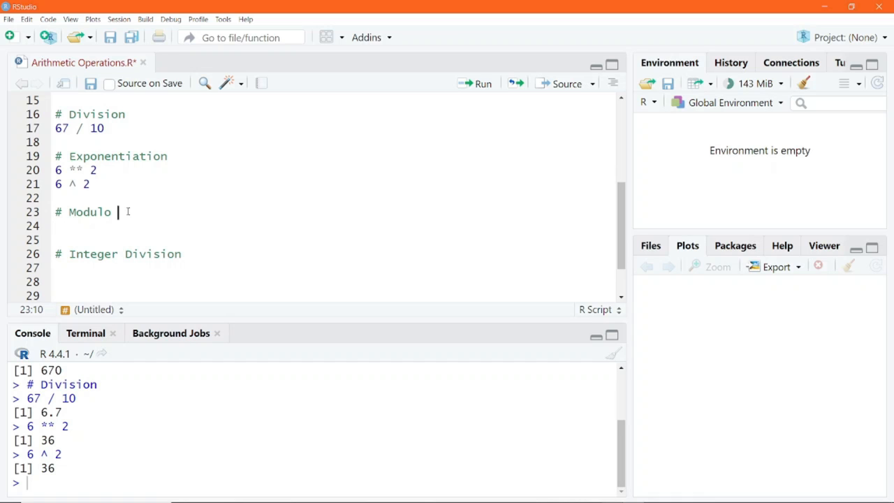
type("(returns the remainder after division")
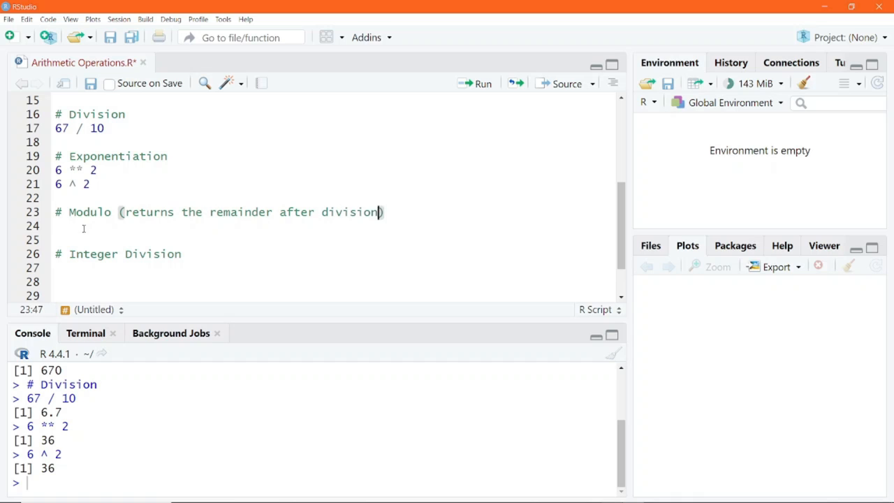
type("5")
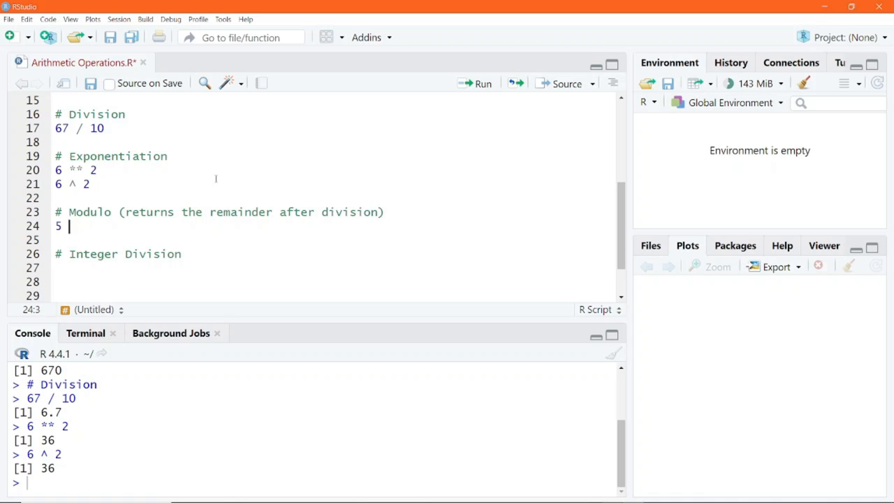
type("%%")
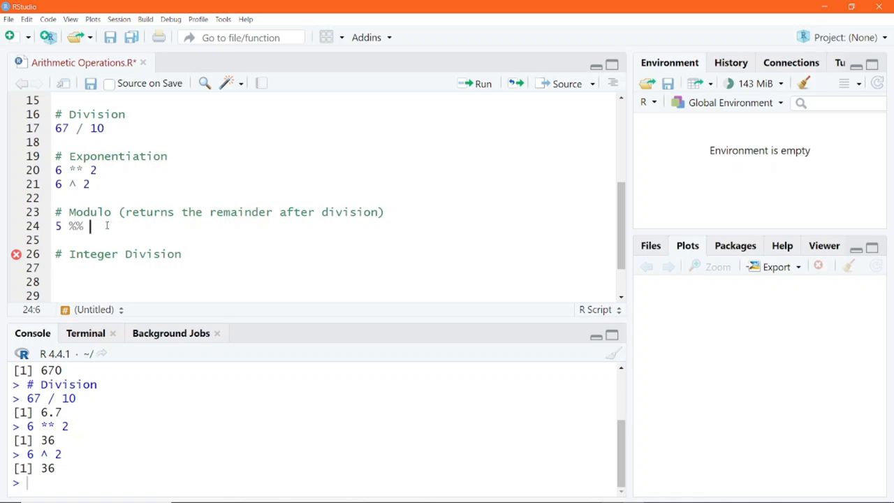
type("2")
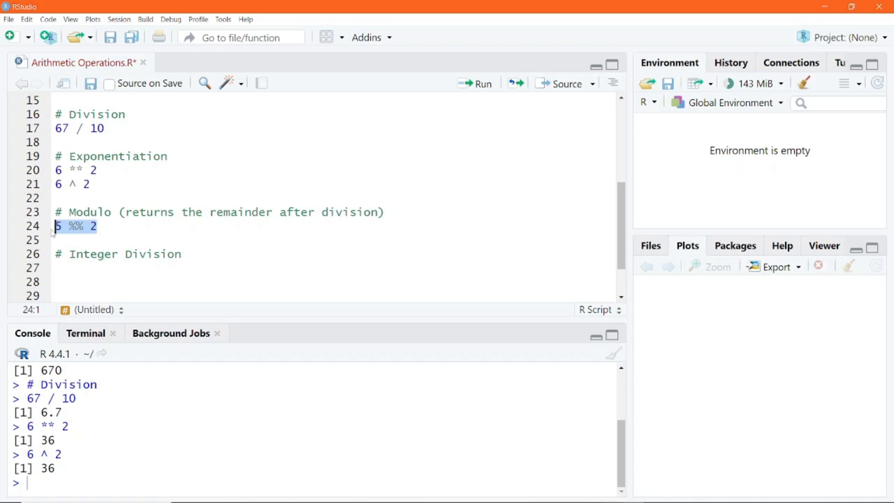
left_click(480, 84)
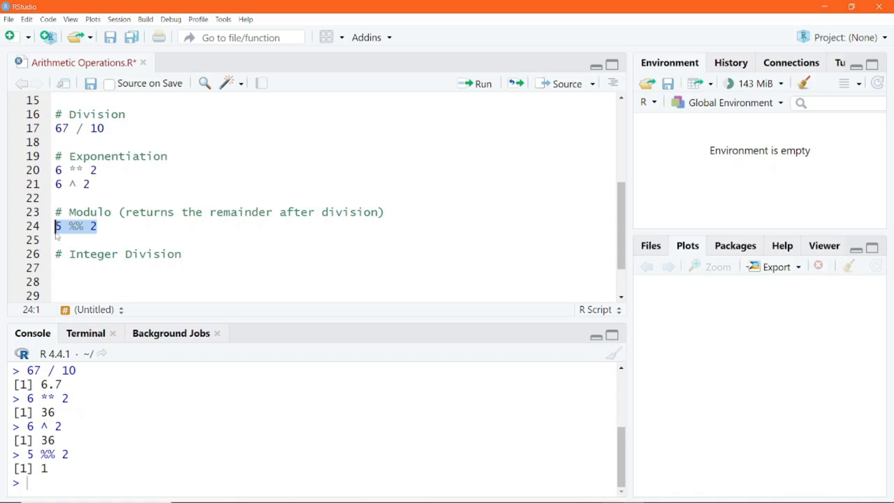
mouse_move(54, 469)
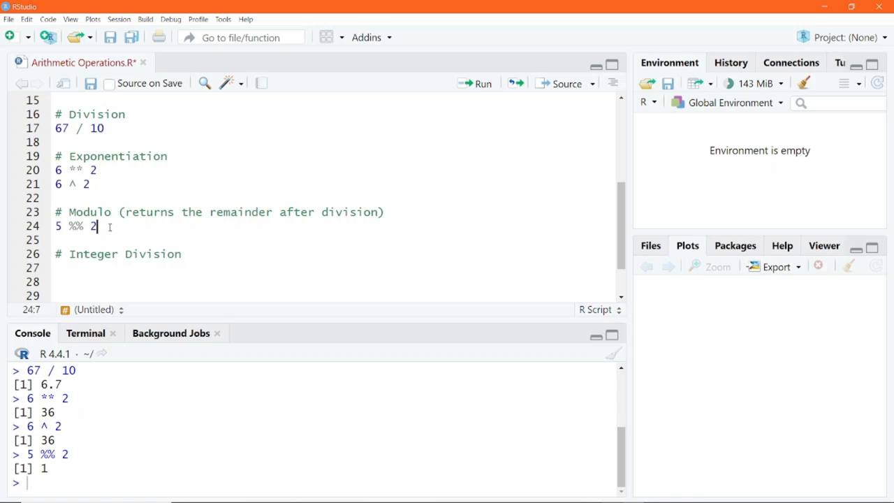
Add 16 %% 4 and run it to get 0.
type("16")
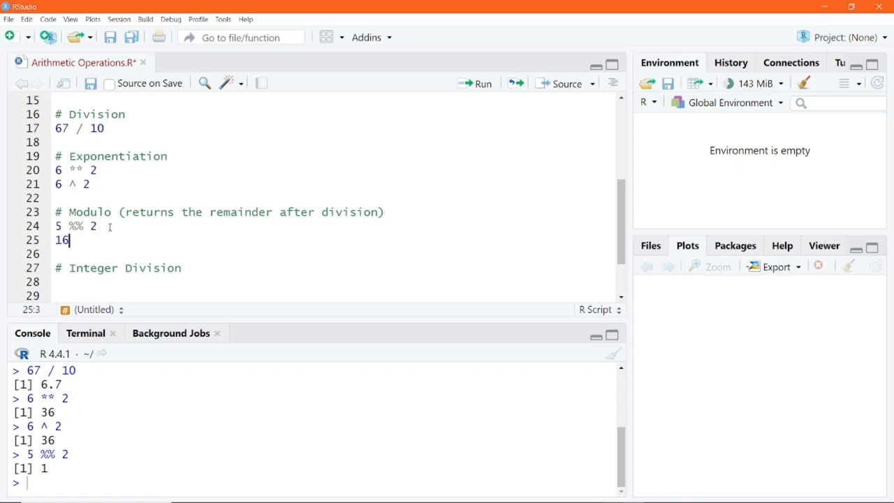
type("%%")
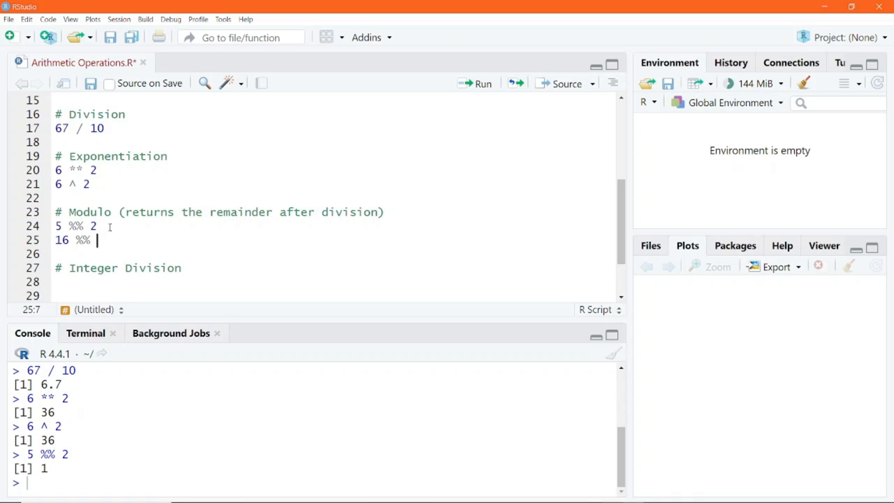
type("4")
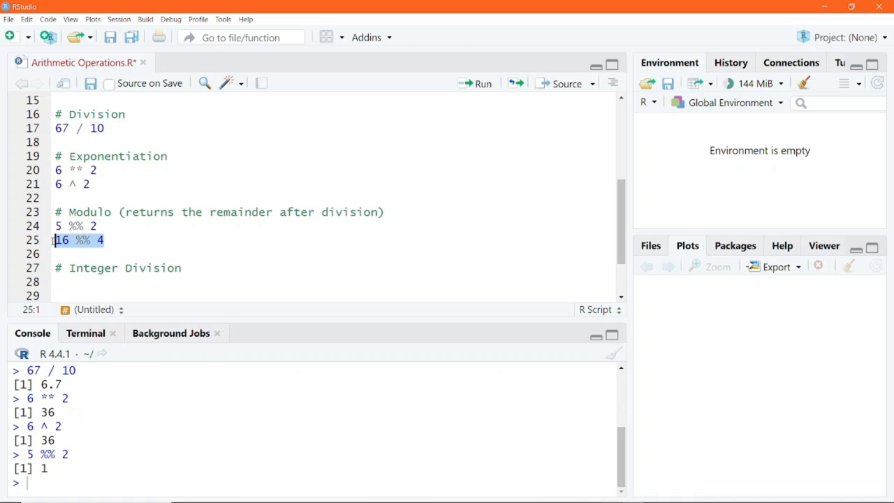
left_click(475, 84)
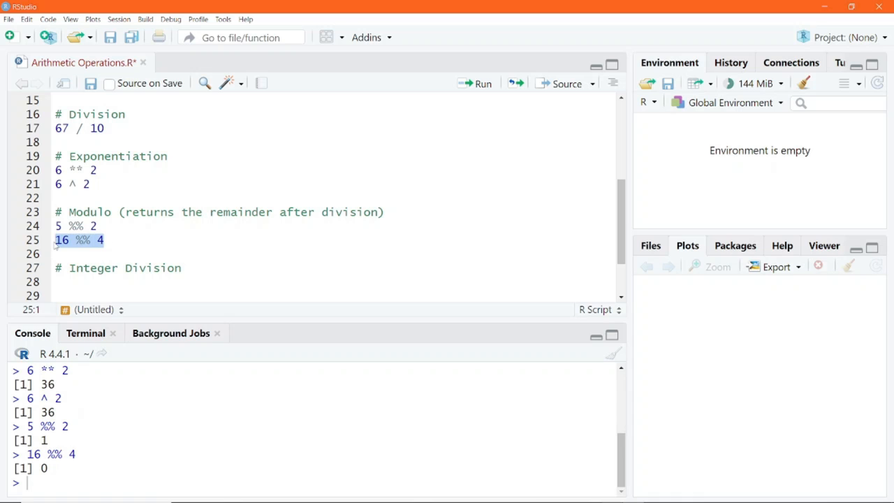
left_click(81, 240)
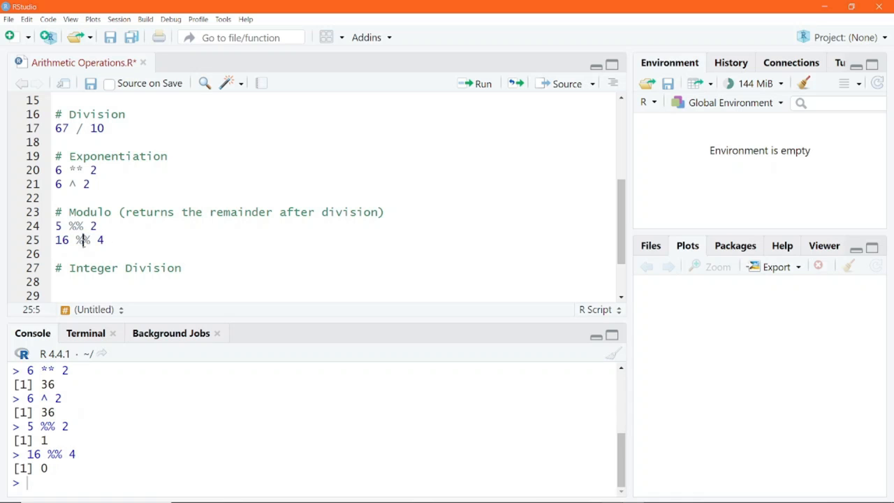
scroll("down", 3)
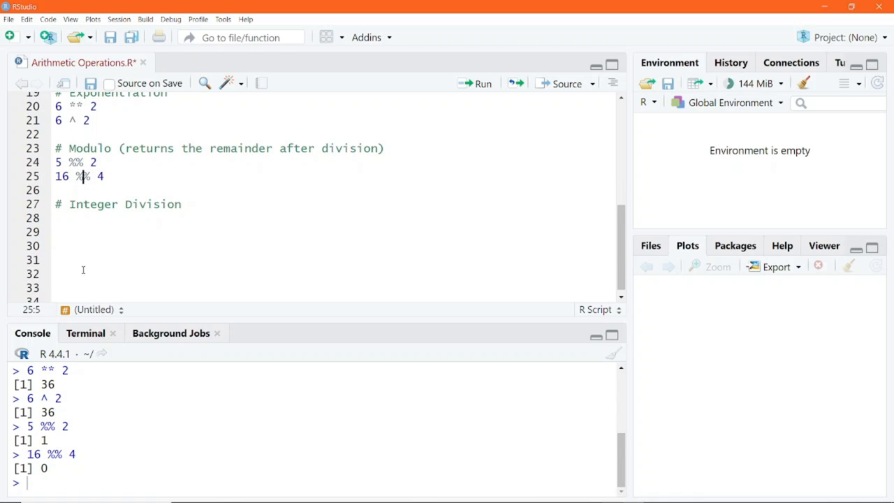
Comment that Integer Division returns the integer after division, add 15 %/% 7, clear the console and evaluate 15 / 7.
type("(r")
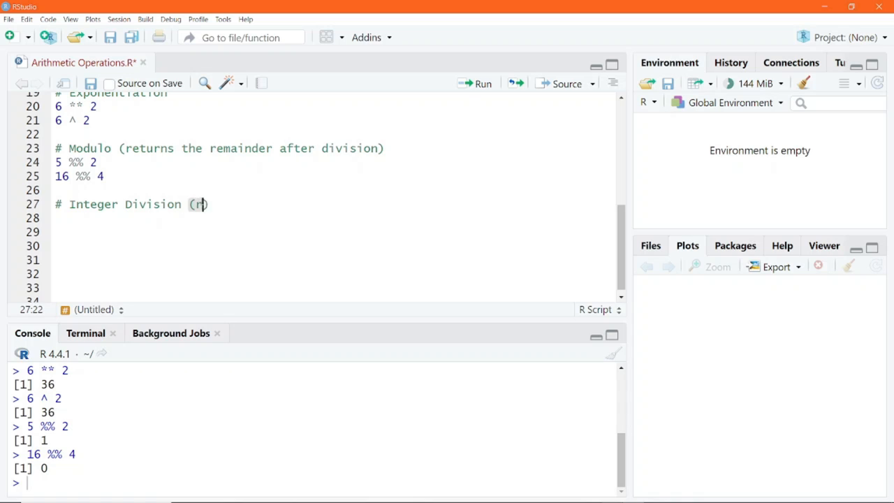
type("returns the inge")
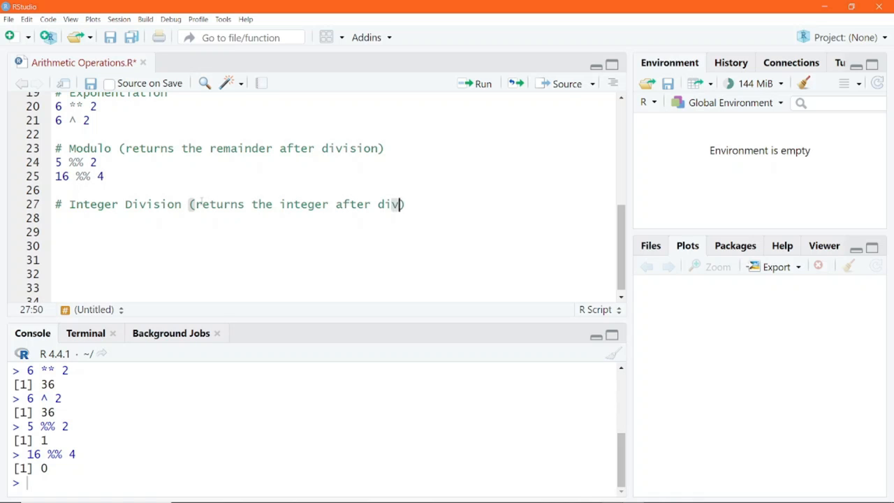
type("sion")
left_click(332, 218)
type("15")
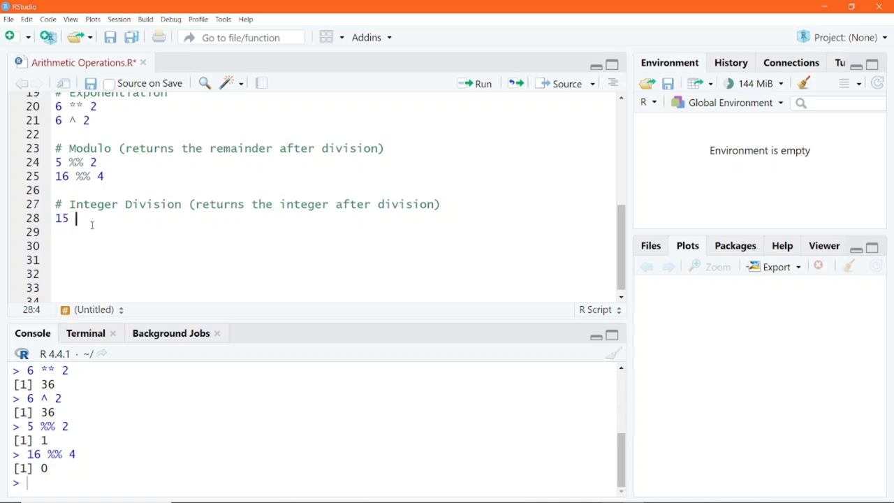
type("%/% 7")
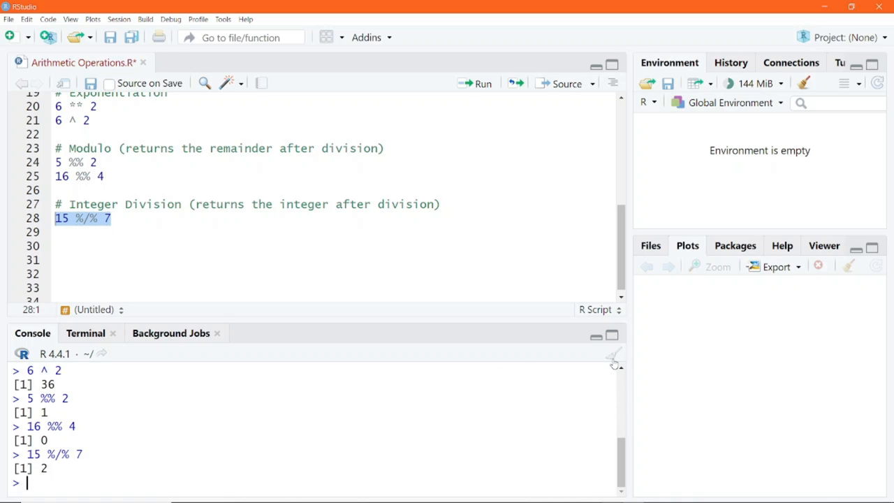
left_click(612, 352)
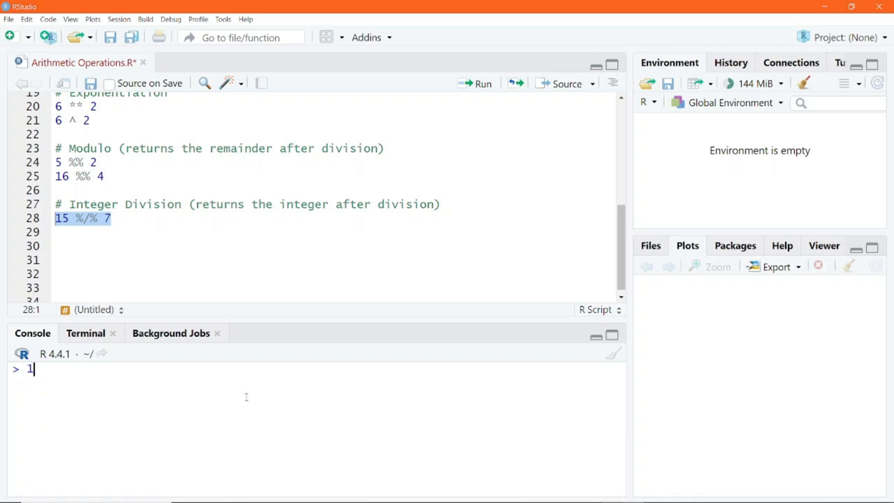
type("5 / 7")
key("Return")
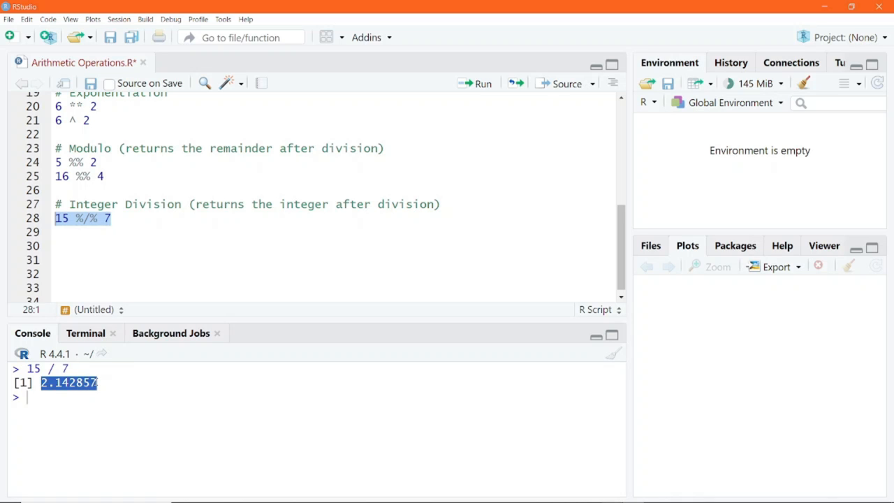
Scroll through the script to review it from the header down to Integer Division.
left_click(75, 271)
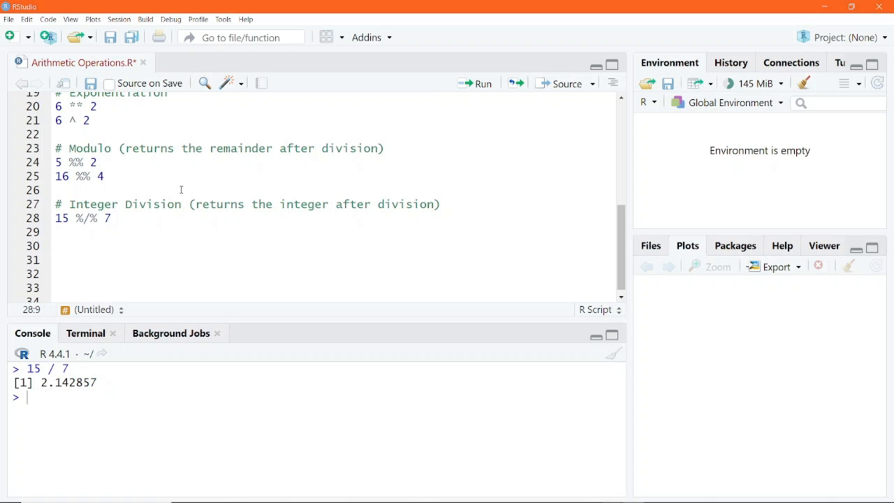
scroll("up", 3)
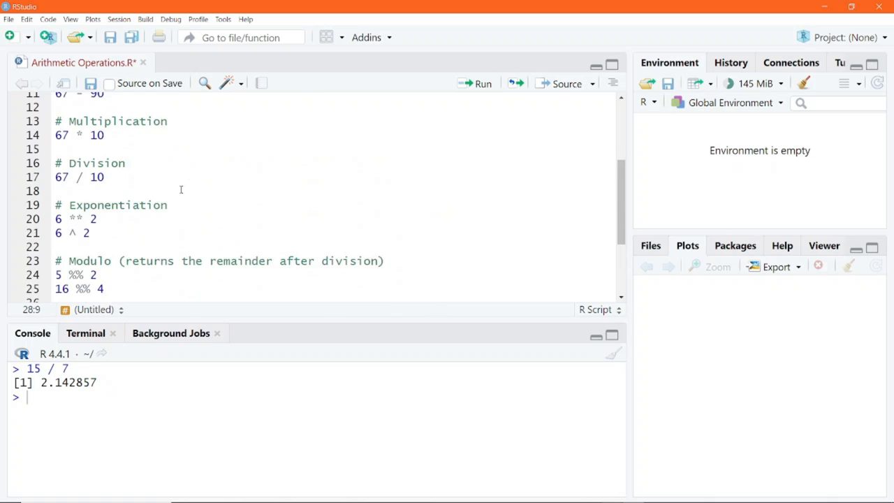
scroll("up", 3)
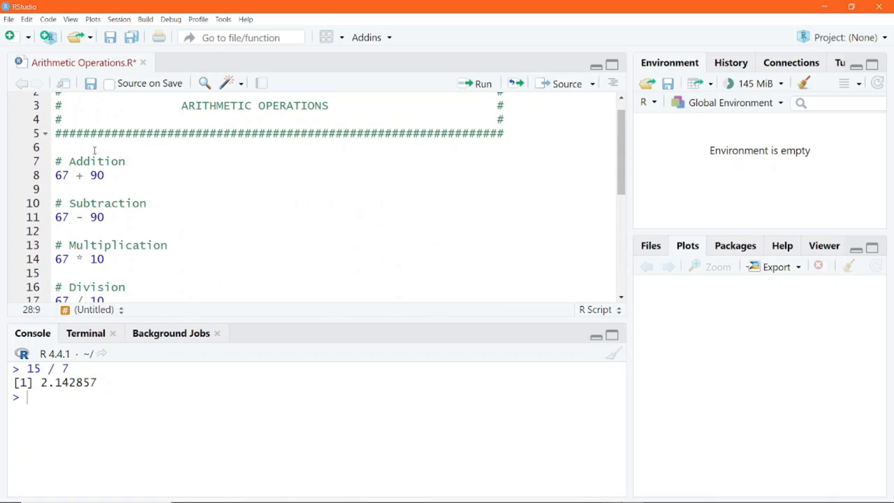
mouse_move(229, 204)
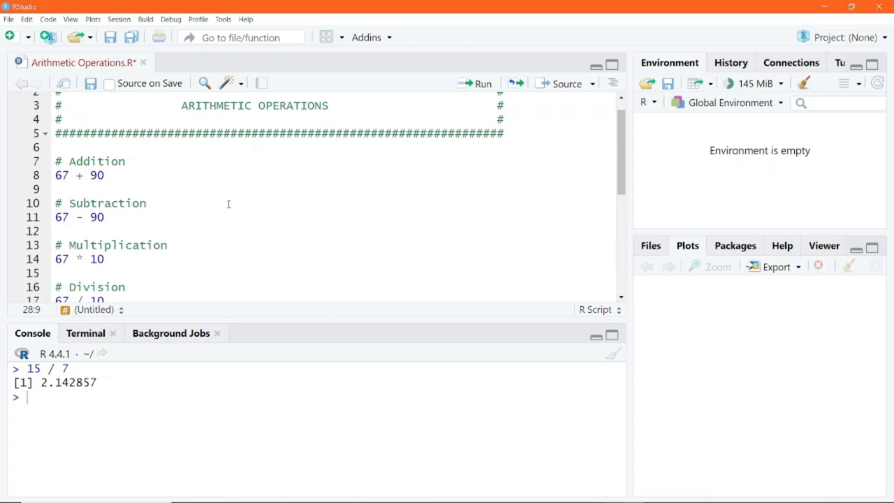
scroll("down", 3)
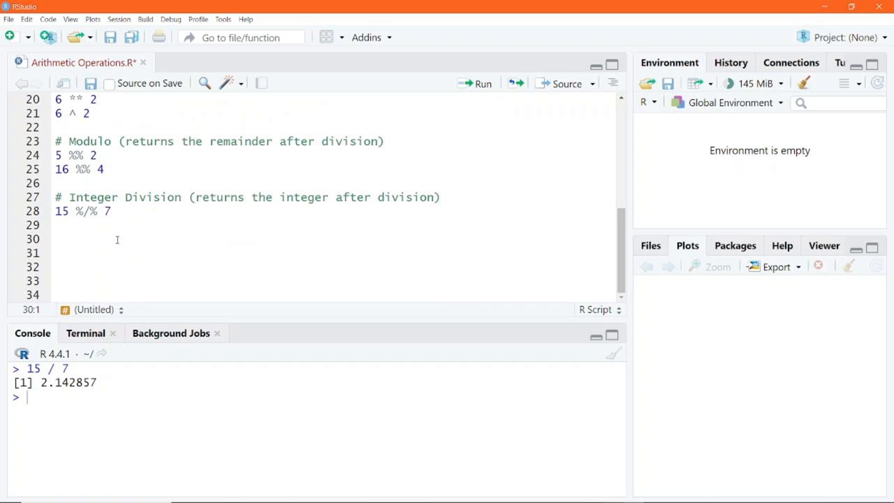
Assign variables x <- 18 and y <- 7 on new lines below the integer division example.
left_click(56, 252)
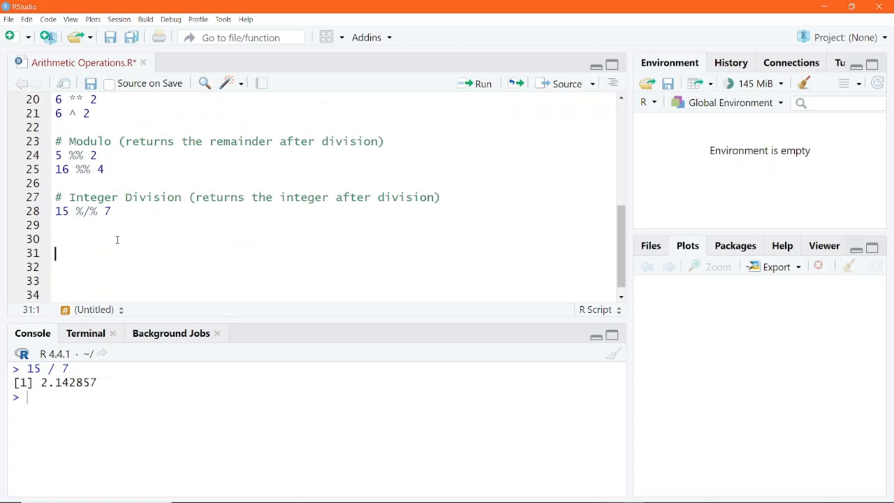
type("x <-")
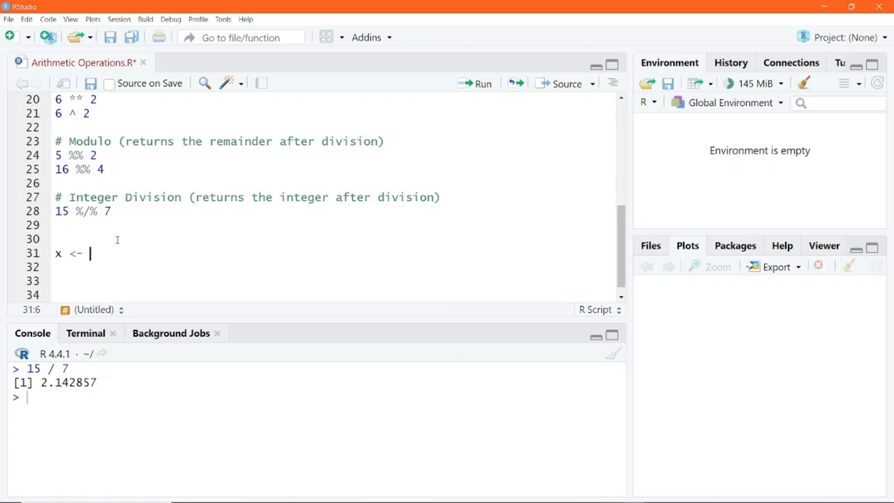
type("18")
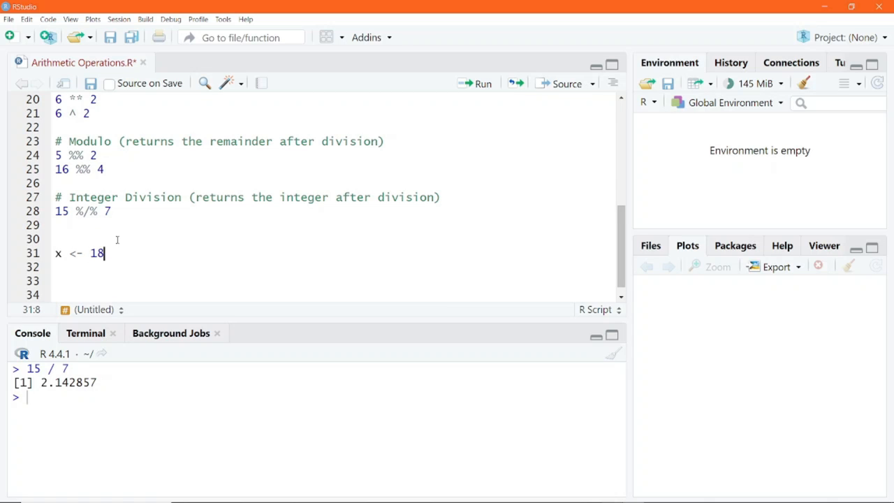
type("y")
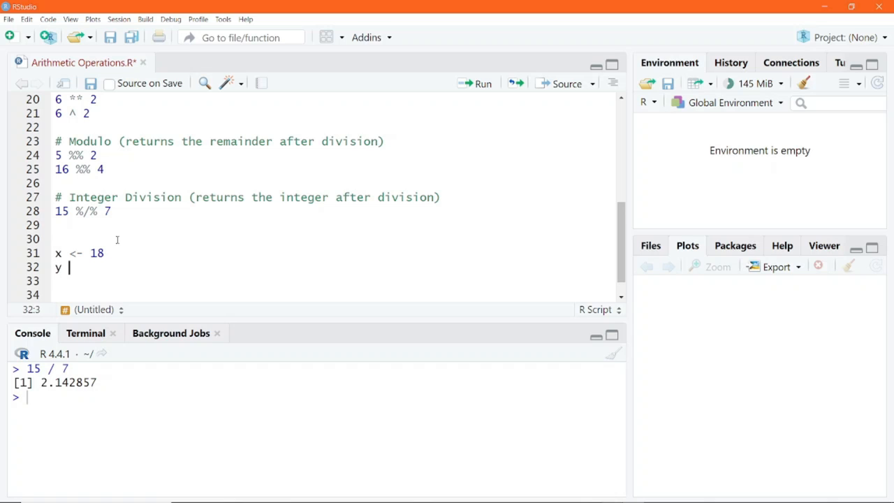
type("<-")
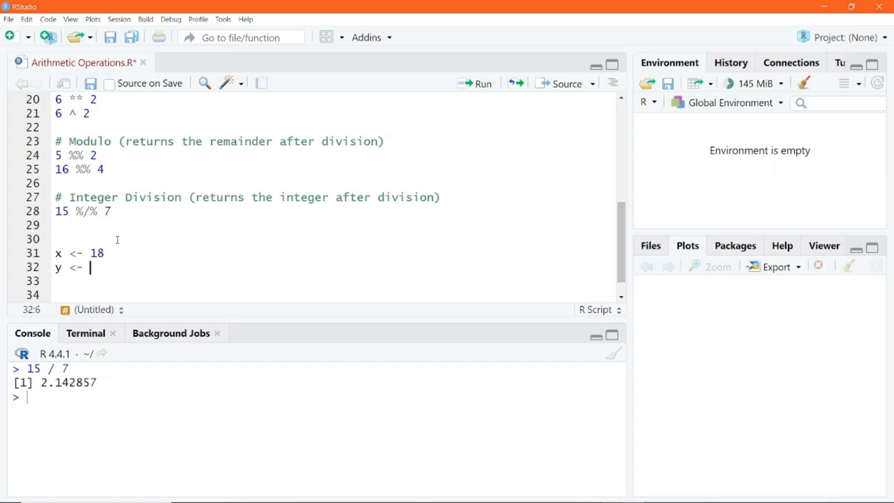
type("7")
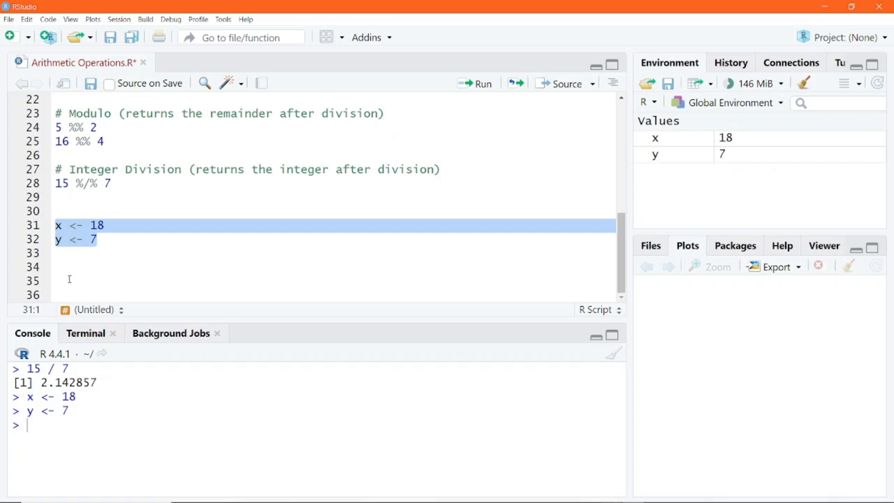
Write x + y, x - y, x * y and x / y using the variables.
left_click(70, 267)
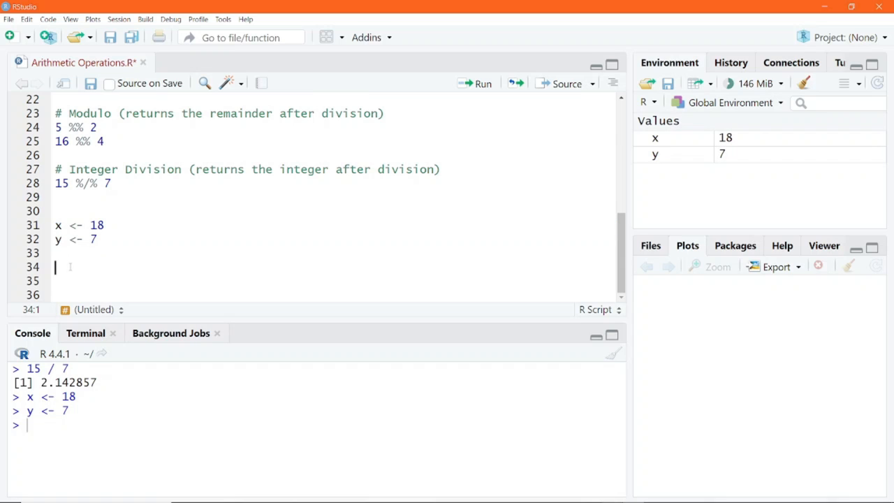
type("x")
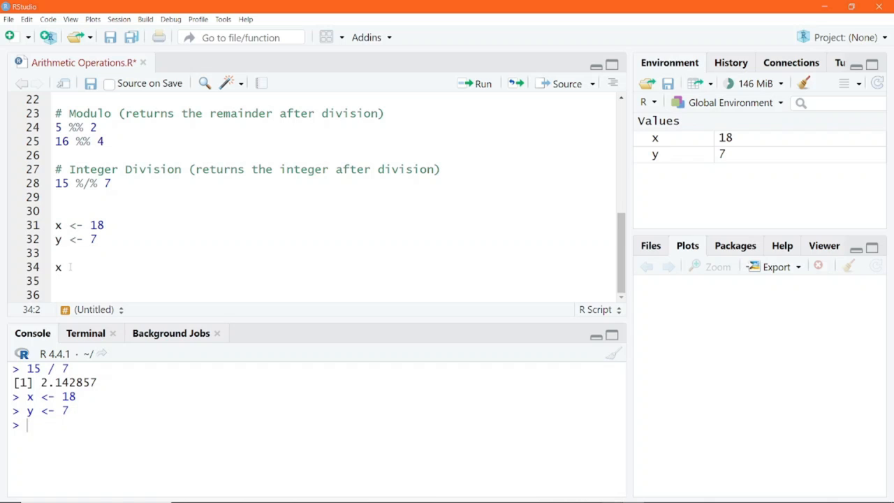
type("+ y")
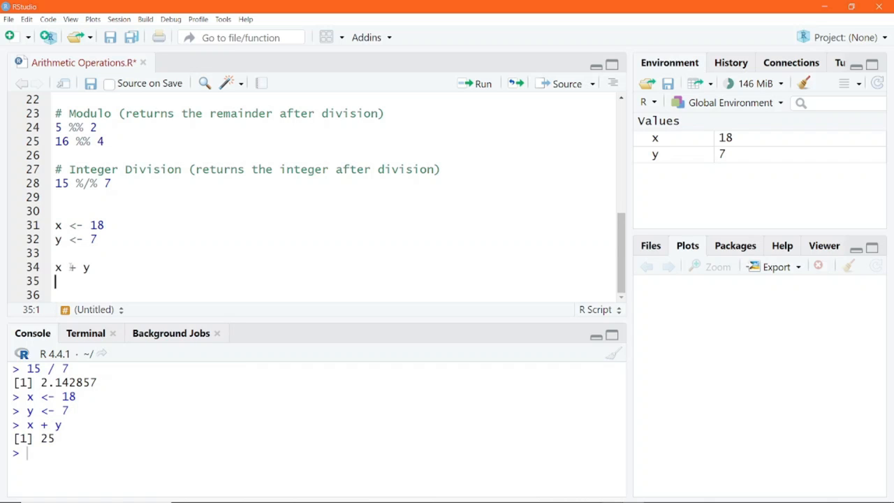
type("x - y")
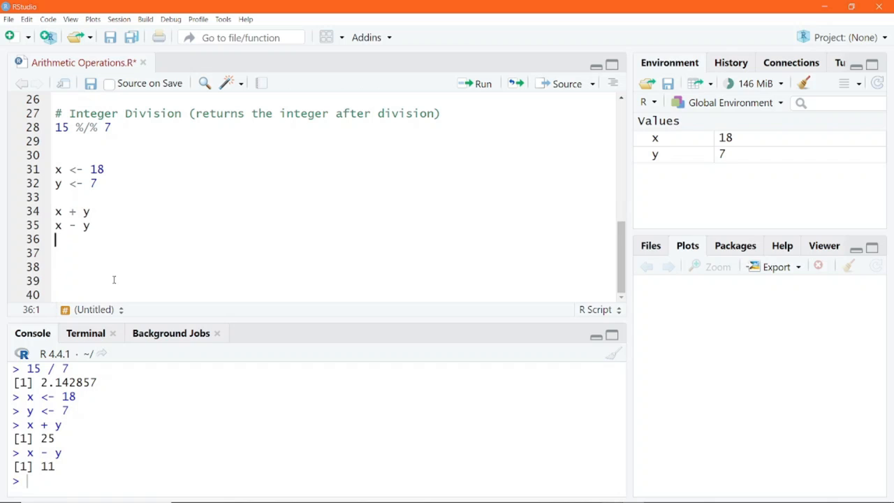
type("x * y")
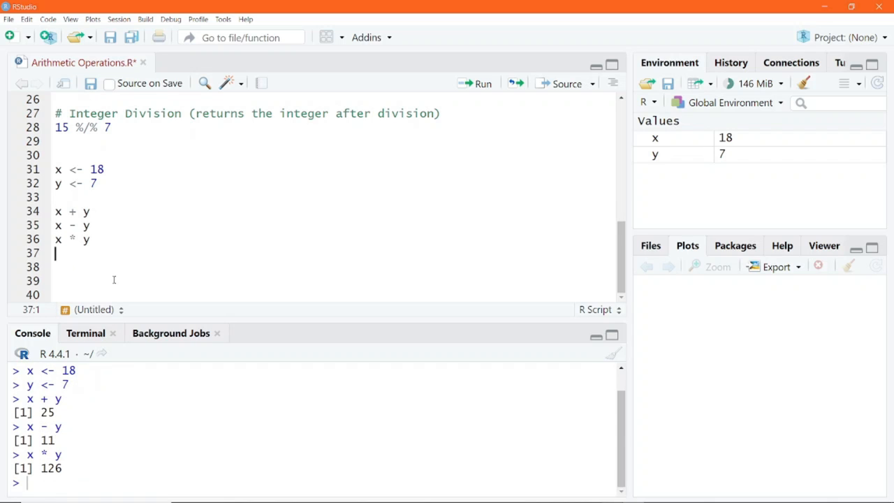
type("x / y")
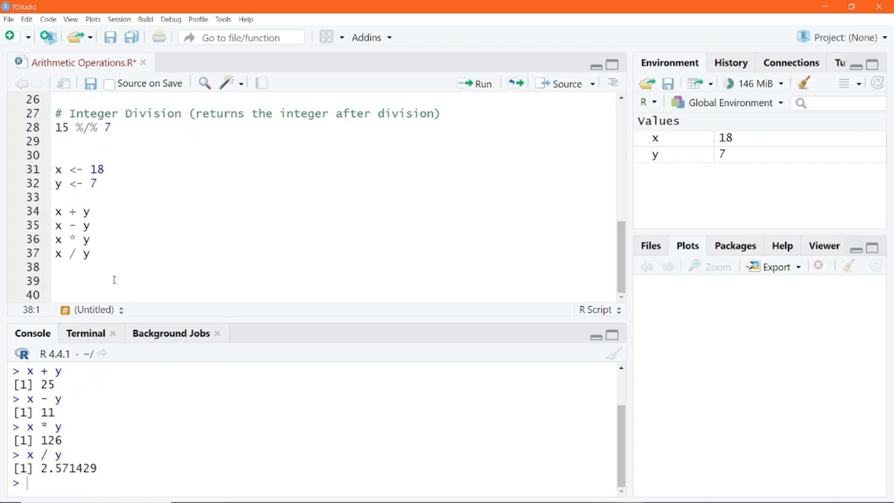
Write x ^ y, x %% y and x %/% y to complete the variable-based operator lines.
type("x")
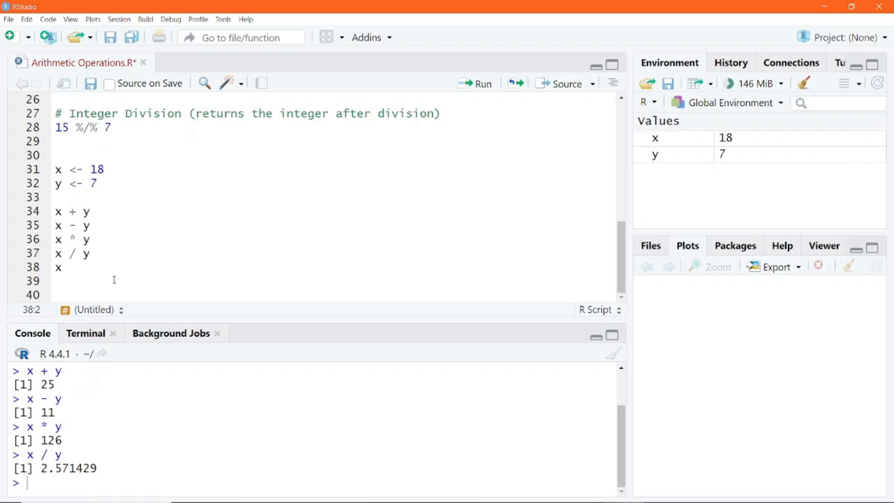
type("^ y")
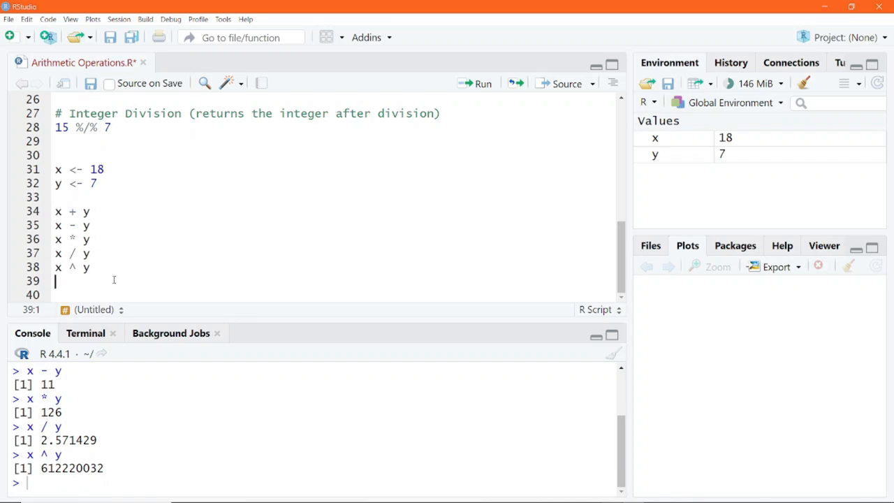
type("x")
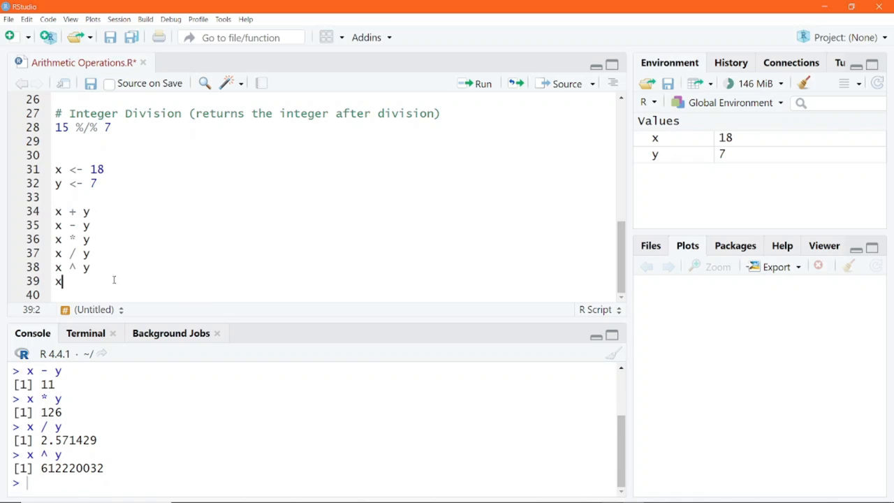
type("%% y")
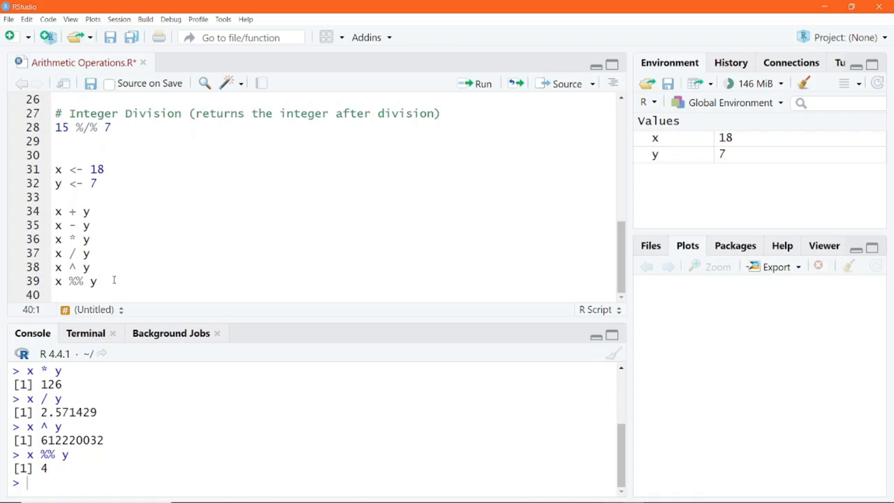
type("x")
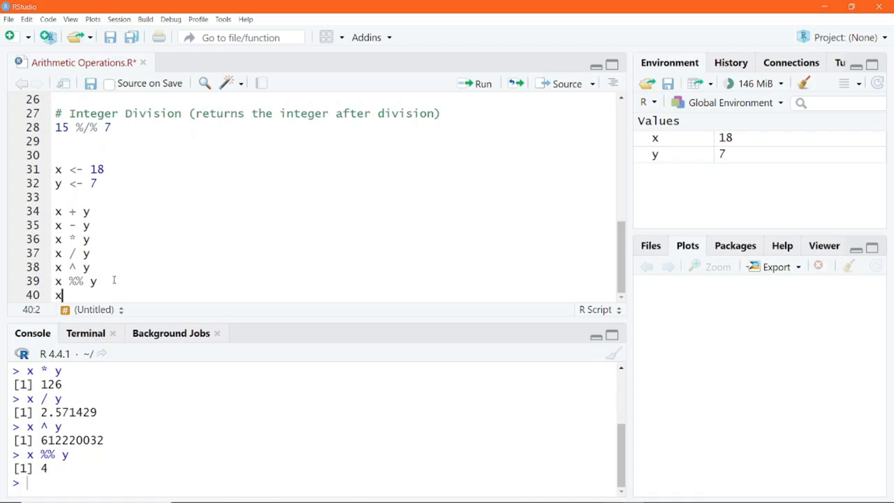
type("%/% y")
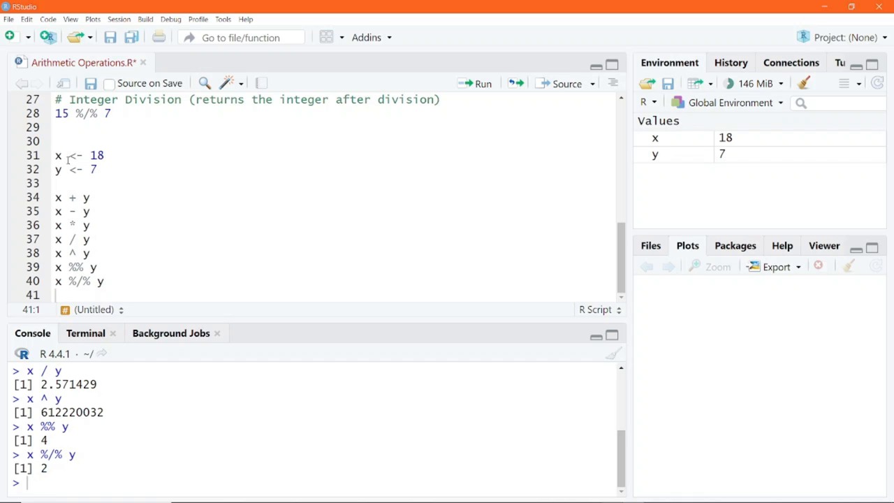
Highlight the seven x and y operator lines, then move past them to leave space below.
left_click_drag(56, 196, 103, 281)
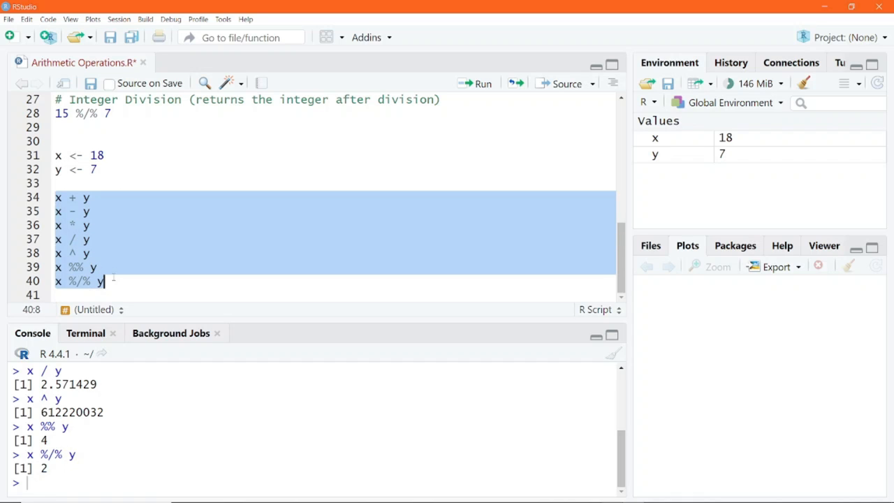
left_click(105, 281)
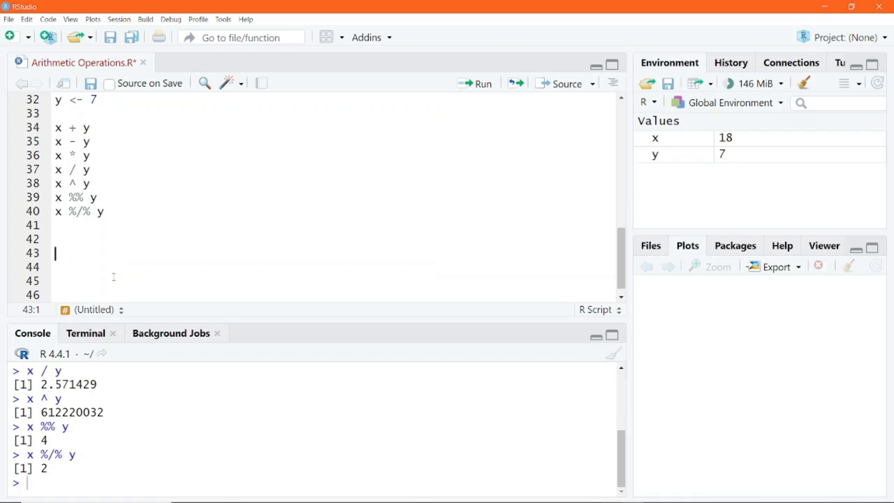
Write the mixed-operator expression 5 + 3 * 2 ^ 4 / 2 - 7 and run it to get 22.
type("5")
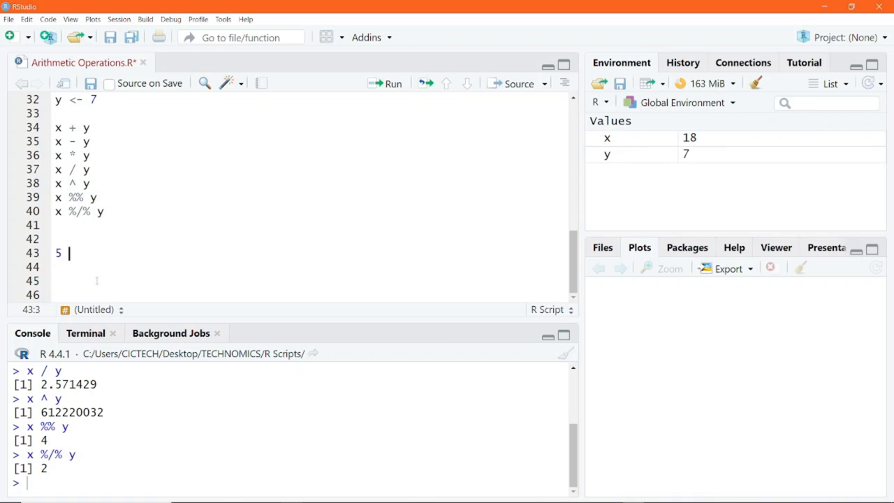
type("+ 3")
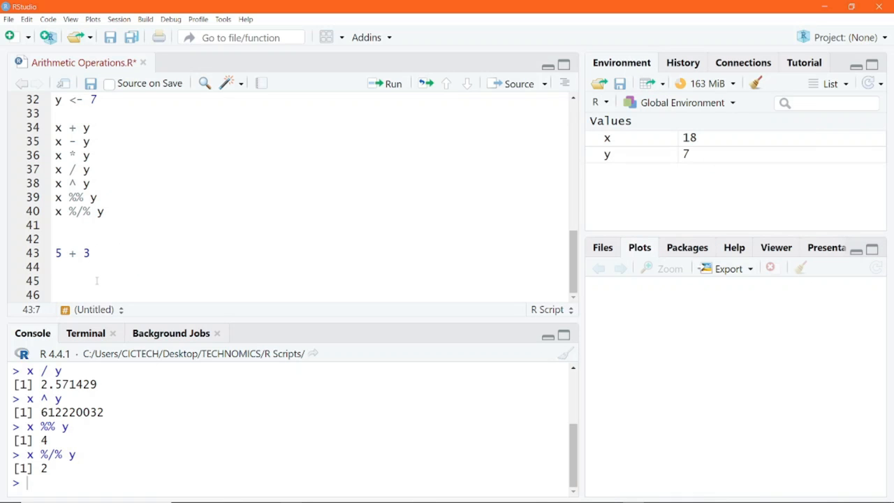
type("* 2 ^")
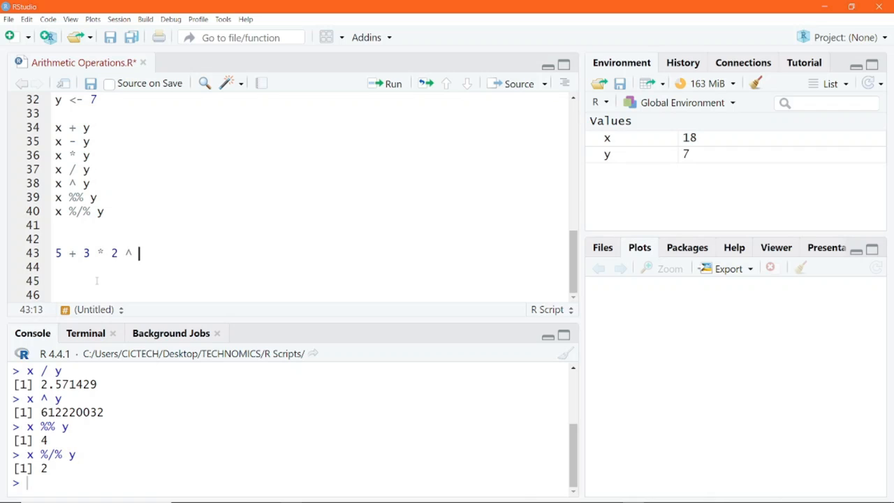
type("4 / 2 -")
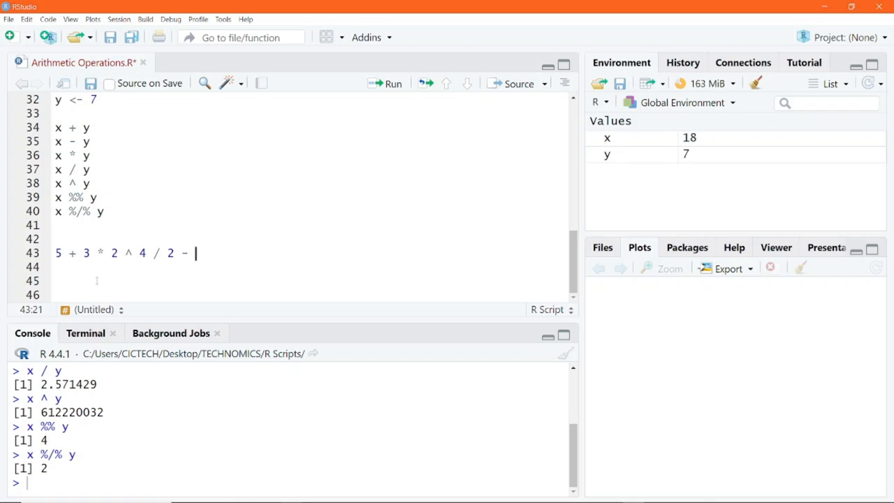
type("7")
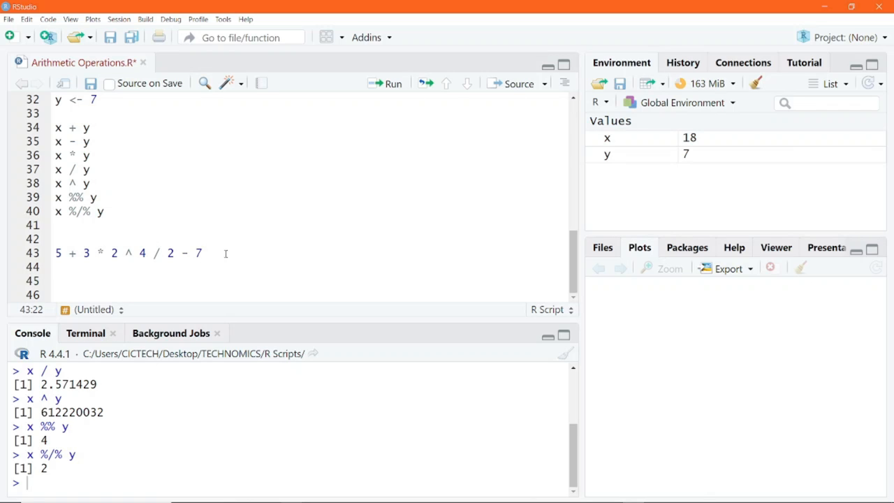
triple_click(128, 253)
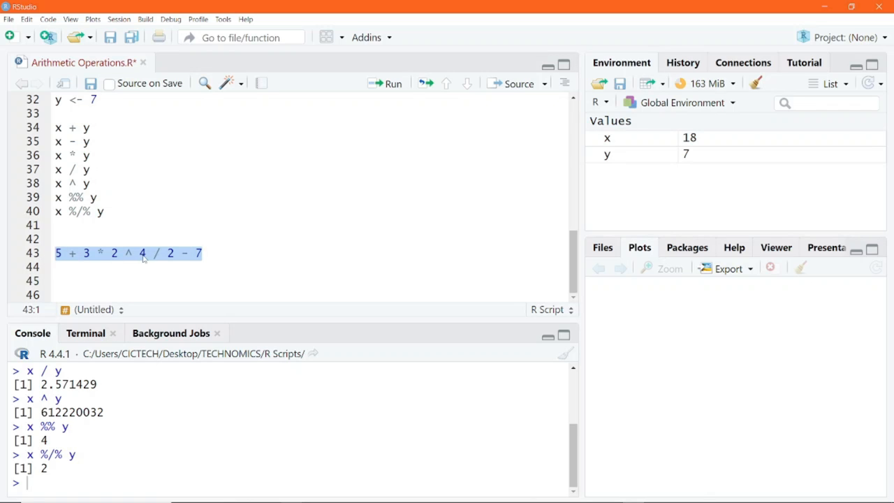
left_click(391, 84)
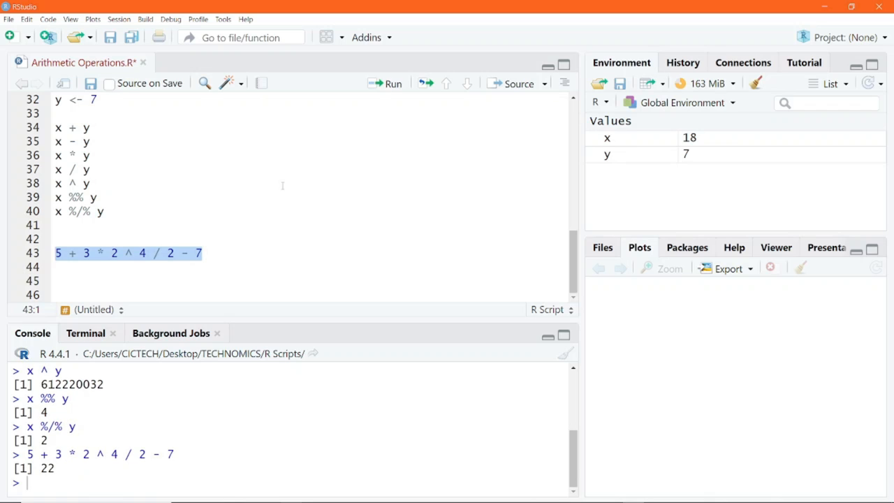
Highlight the result 22 in the console and move to a new line below the expression.
double_click(45, 468)
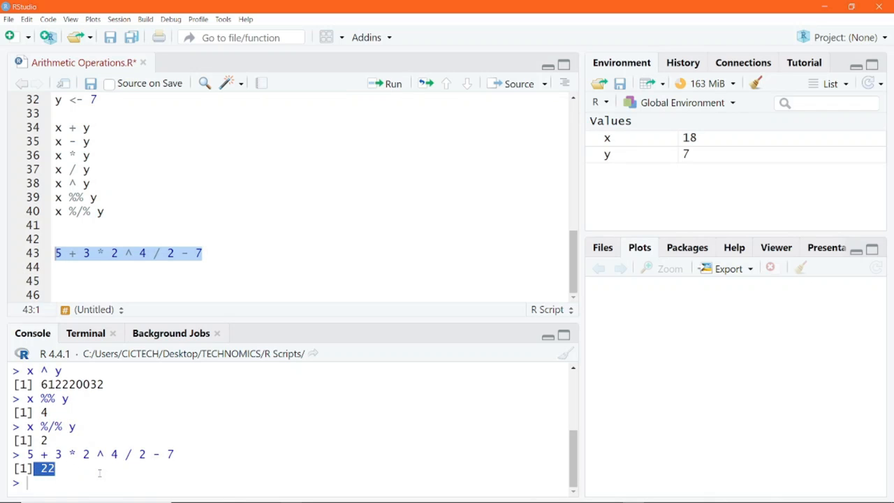
left_click(187, 252)
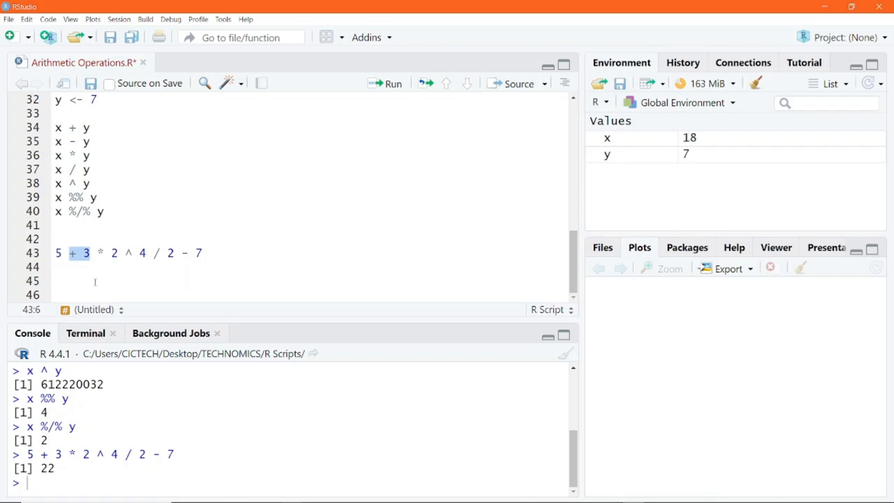
left_click(55, 282)
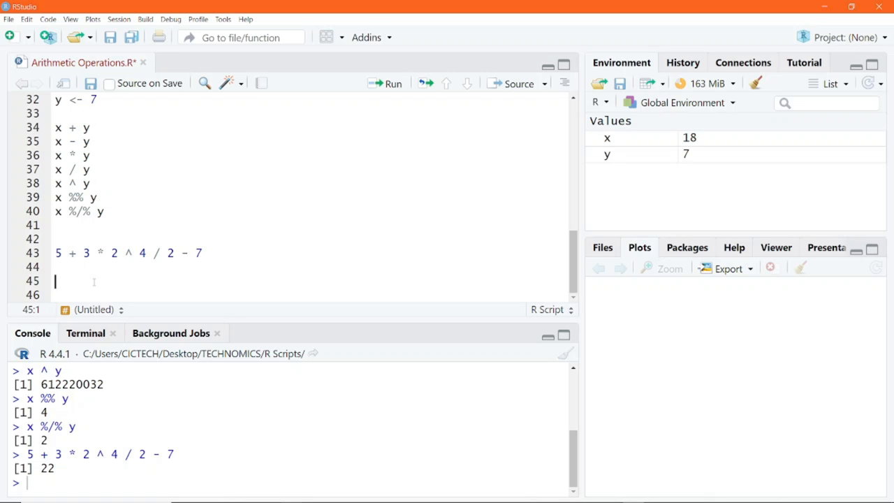
Add a # BODMAS heading followed by Bracket, Order (exponents, square roots), Division, Multiplication, Addition, Subtraction lines.
type("#")
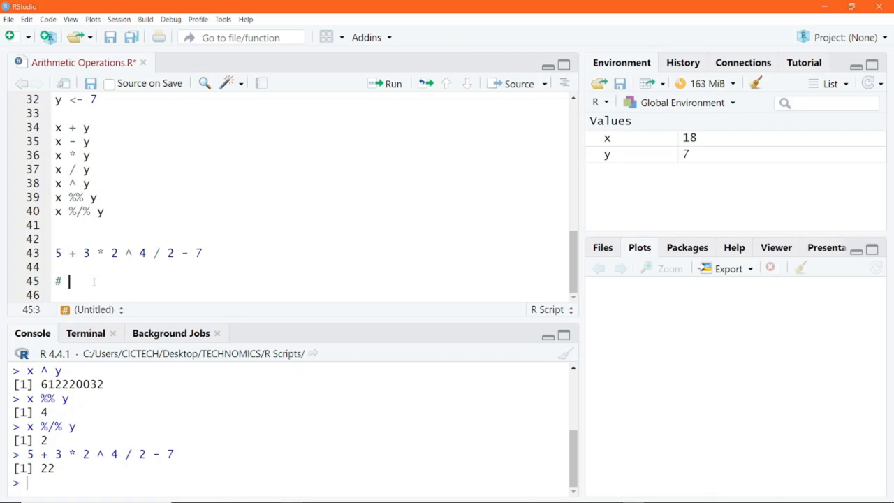
type("BODMAS")
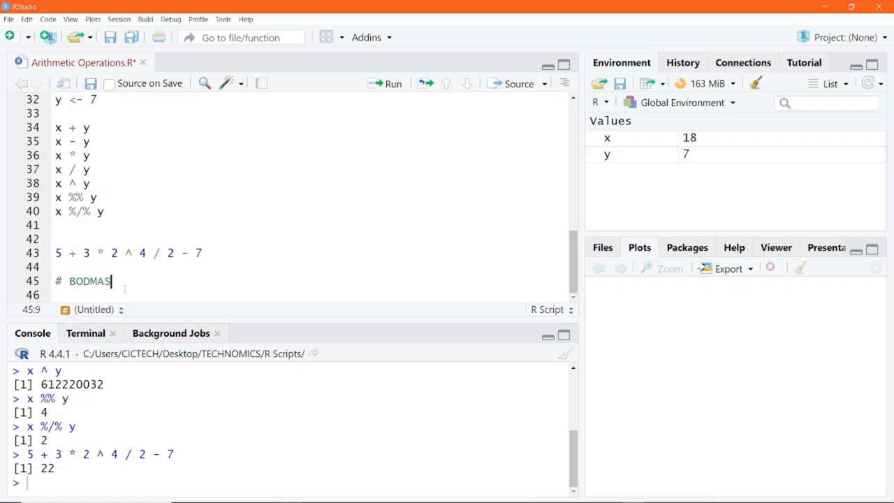
key("Return")
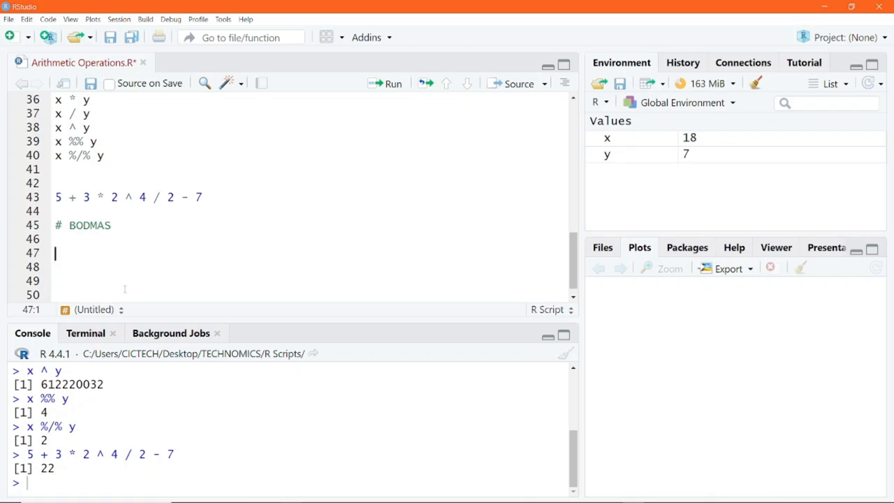
type("Bracket")
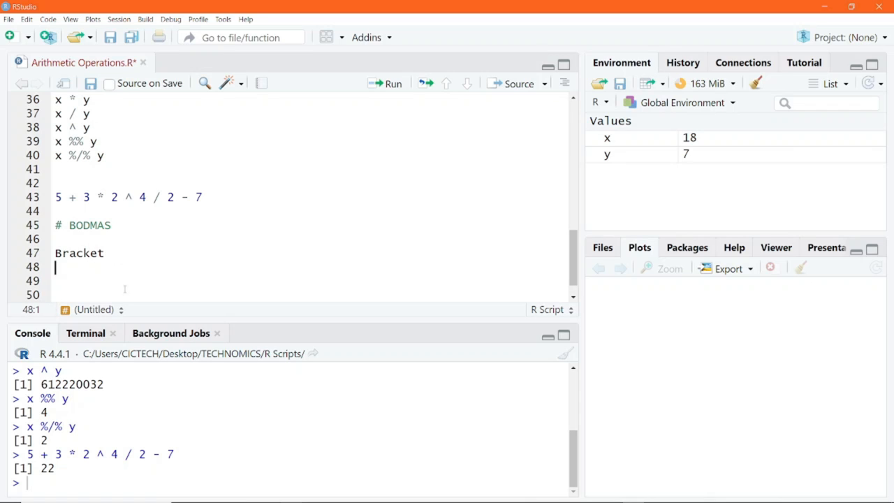
type("Order - lik")
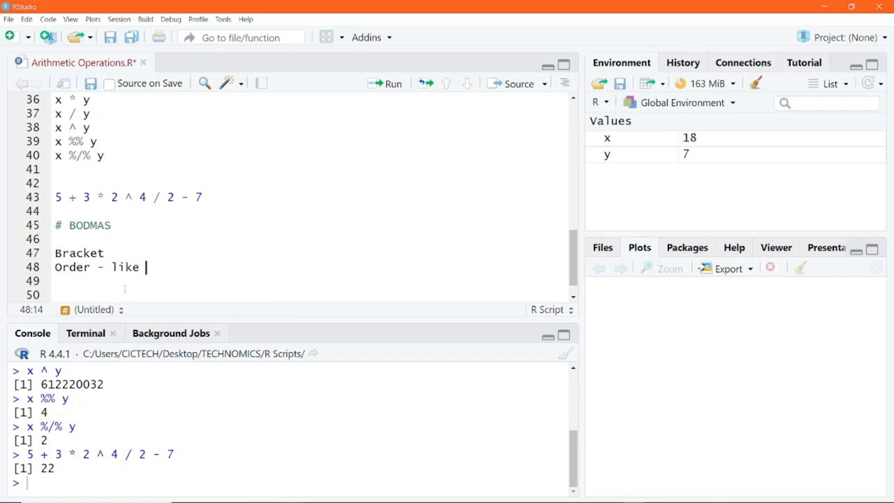
type("exponents, sq")
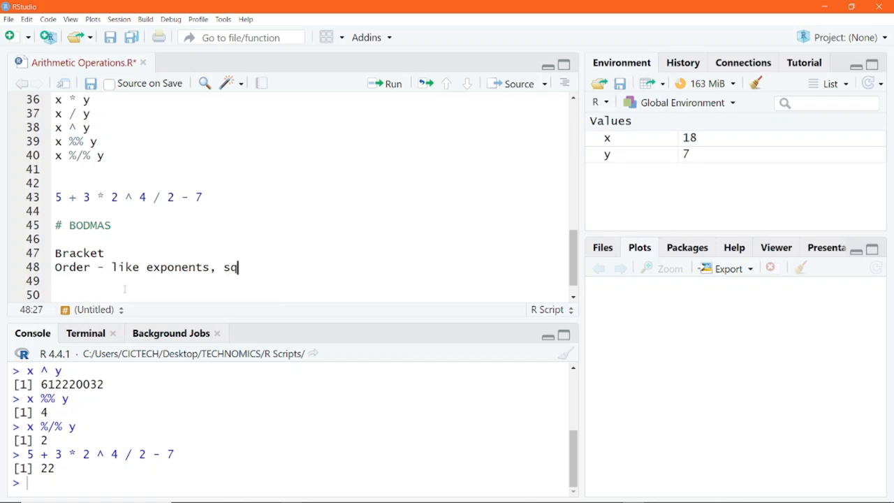
type("uare roots")
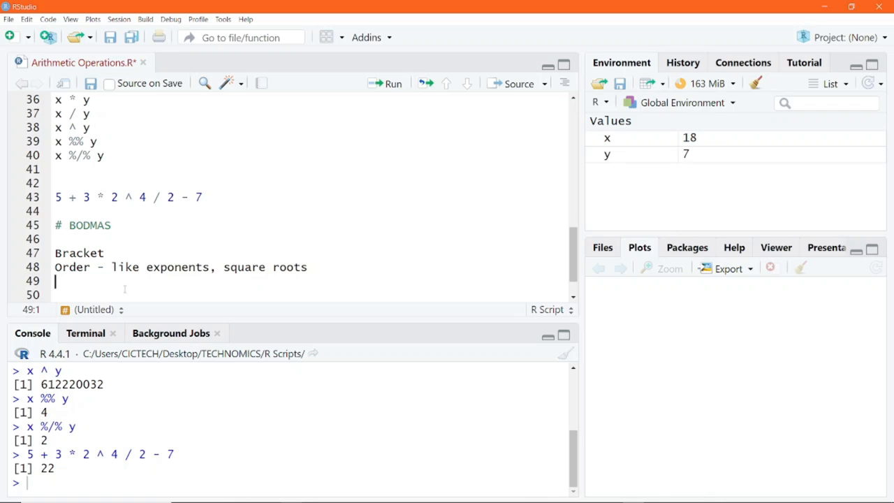
type("Division")
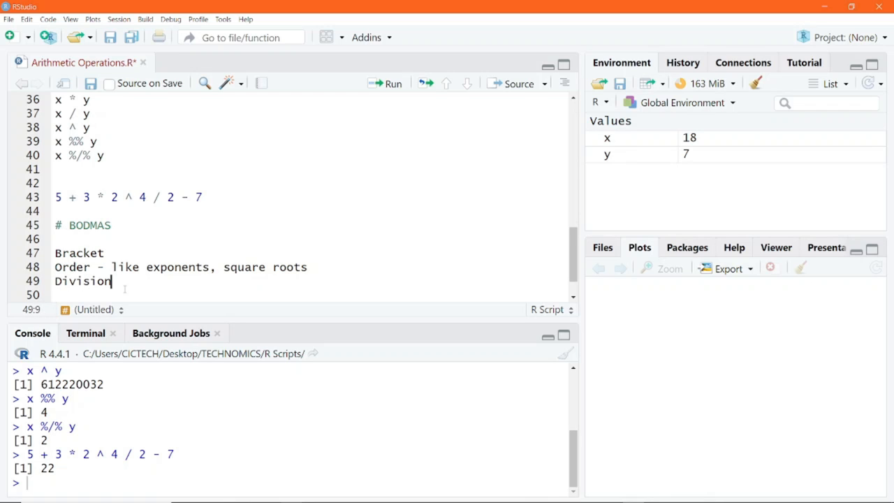
type("Multiplicat")
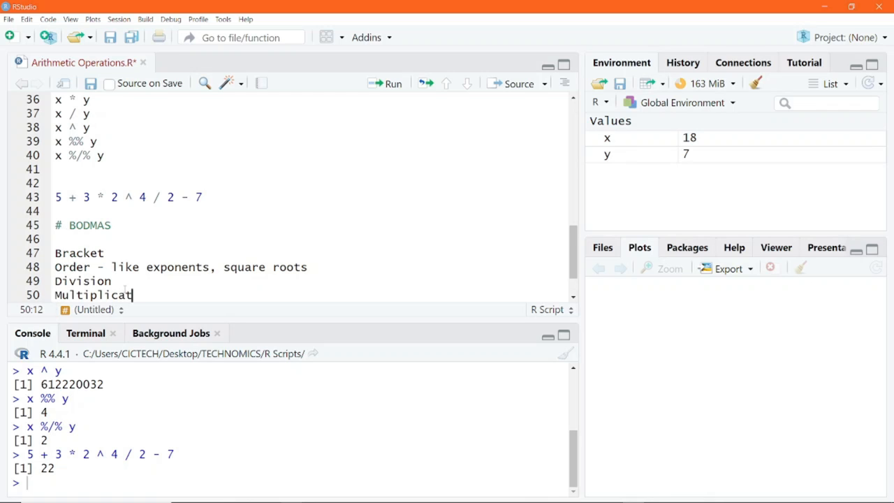
type("ion")
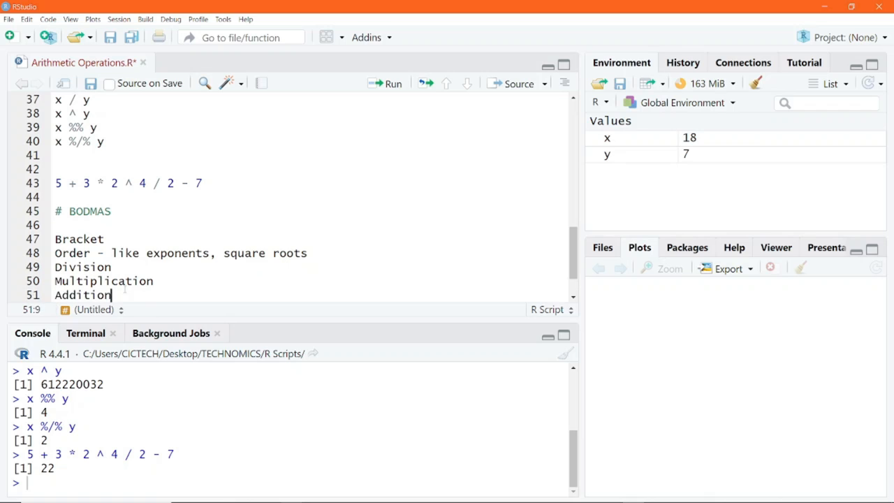
type("S")
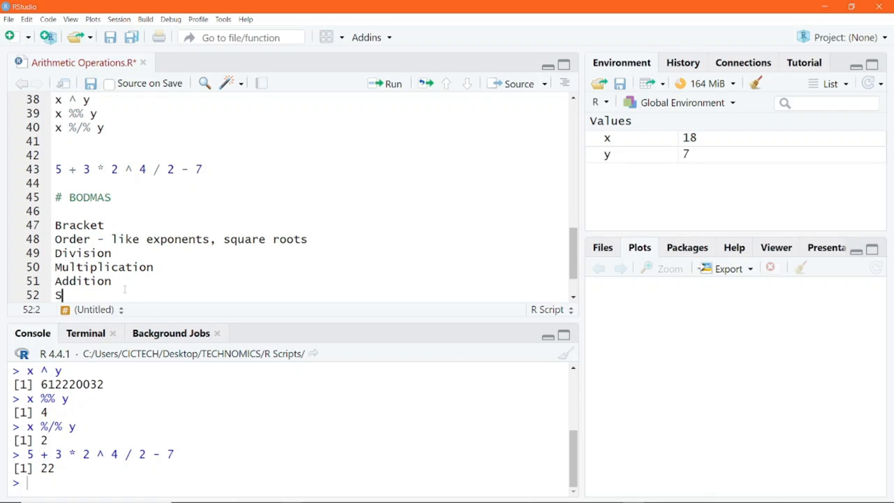
type("ubtraction")
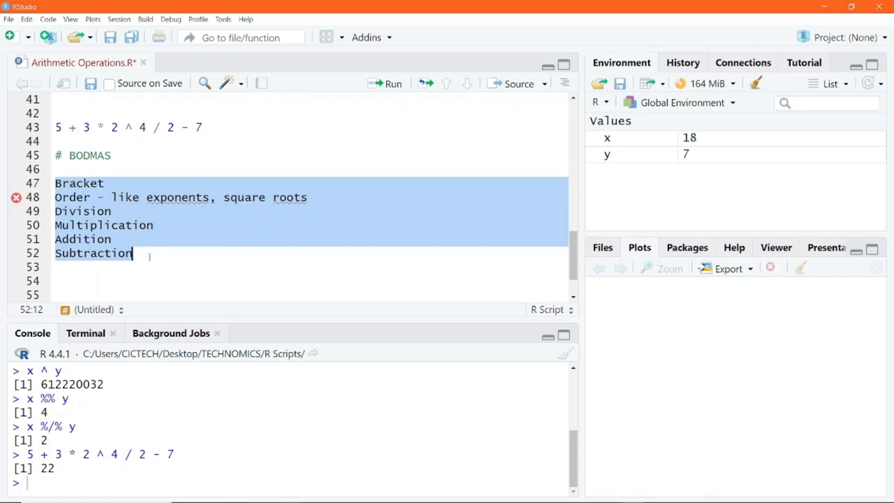
Prefix the Bracket line with # and select all six rule lines for commenting.
left_click(131, 239)
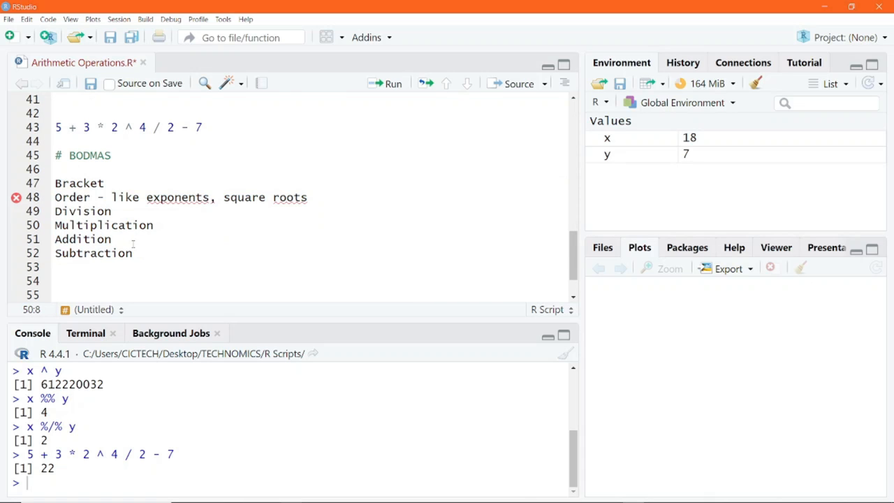
left_click(61, 183)
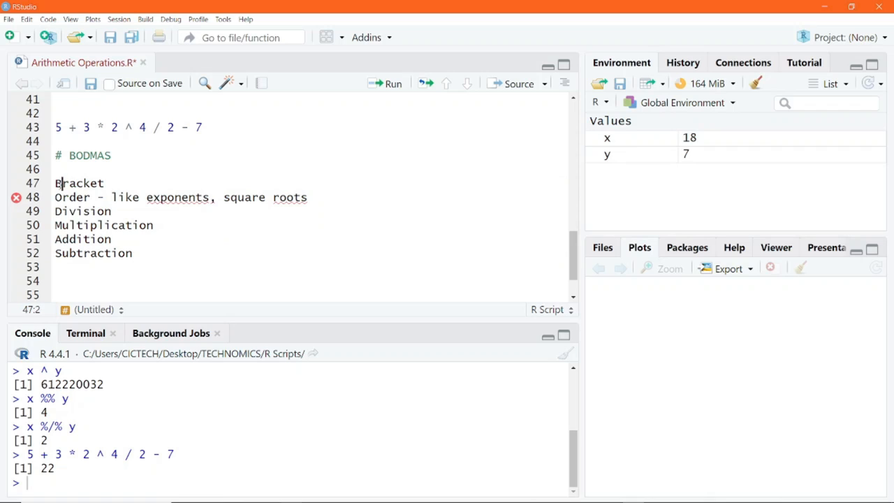
left_click(54, 183)
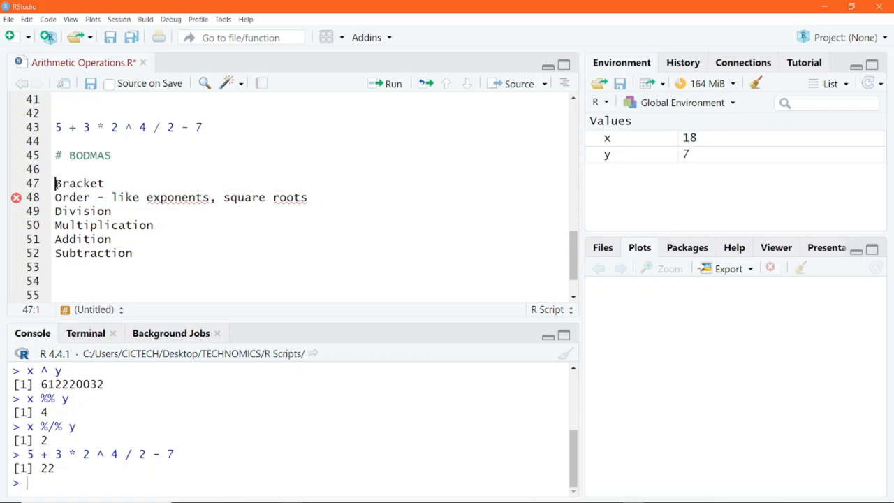
type("#")
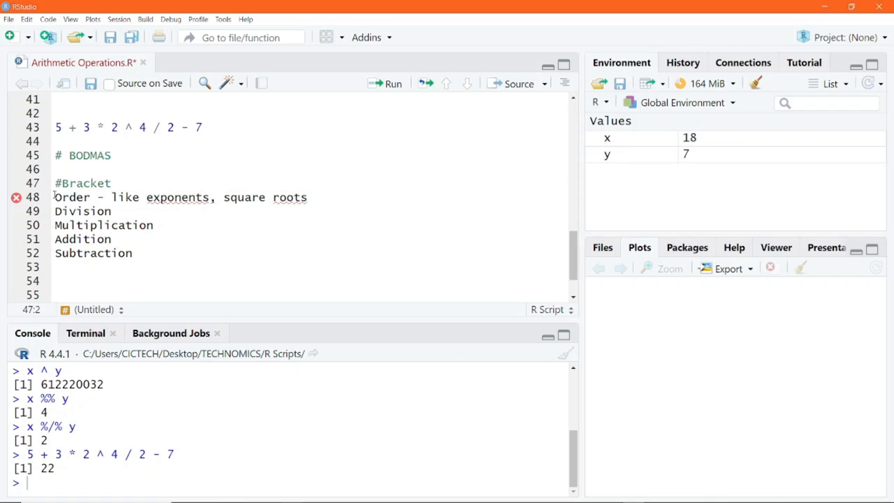
left_click(54, 197)
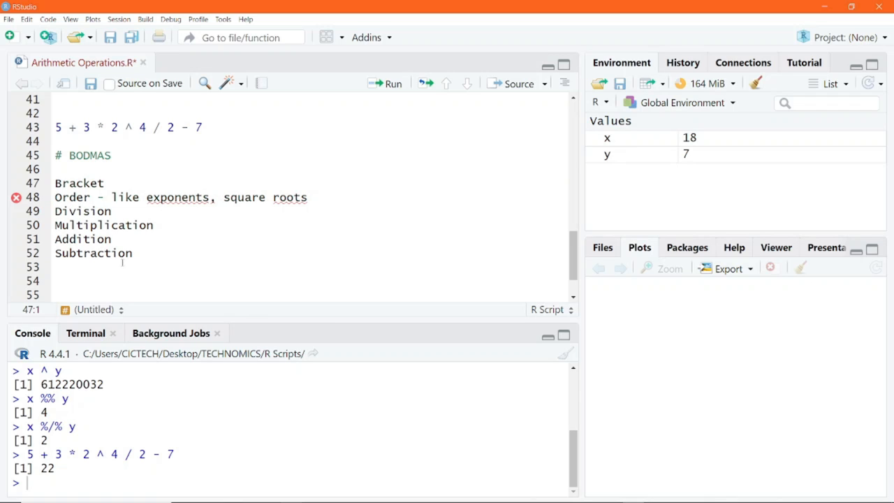
left_click_drag(55, 183, 131, 253)
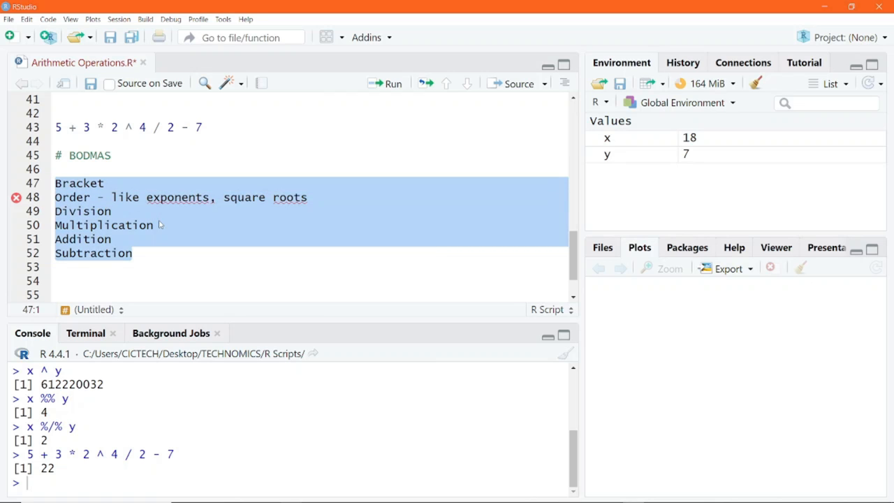
Comment out the six BODMAS rule lines with Ctrl+Shift+C so each starts with #.
key("ctrl+shift+c")
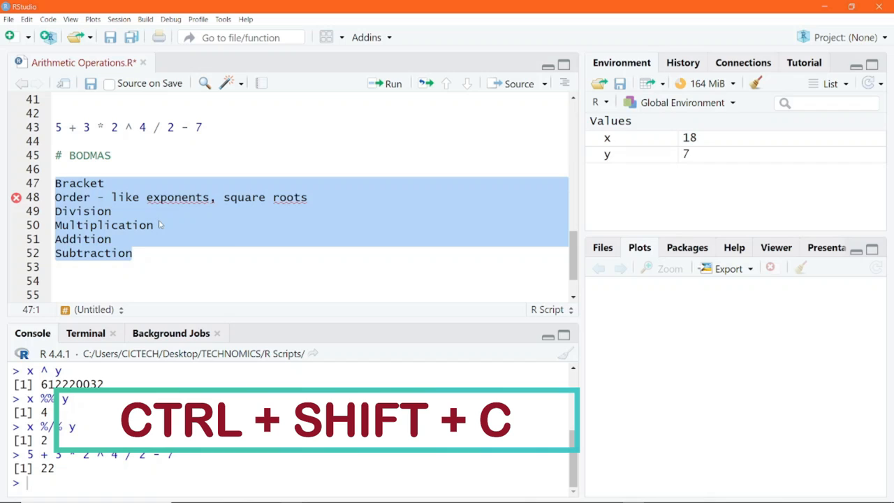
key("ctrl+shift+c")
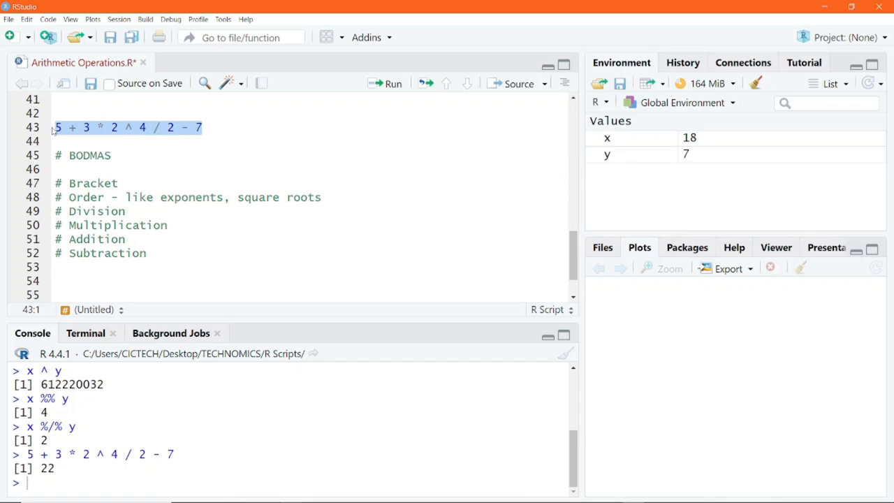
Extend the Bracket rule to read 'Bracket (parenthesis)'.
scroll("up", 3)
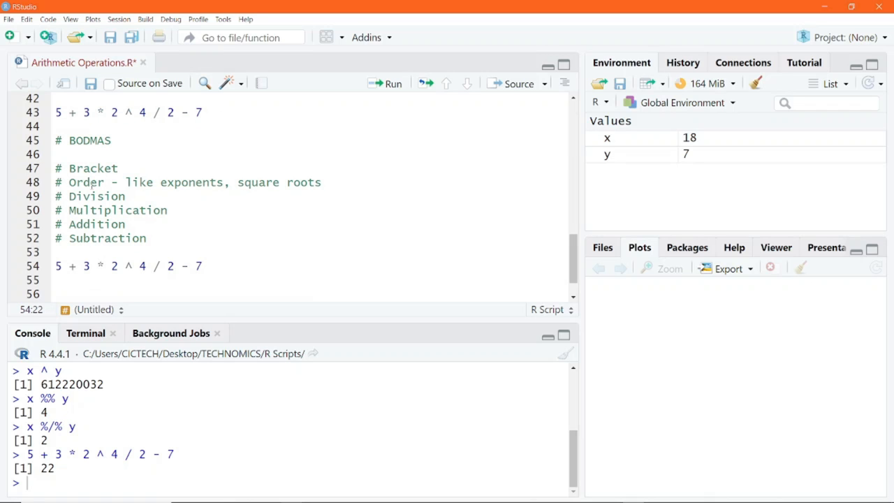
double_click(84, 168)
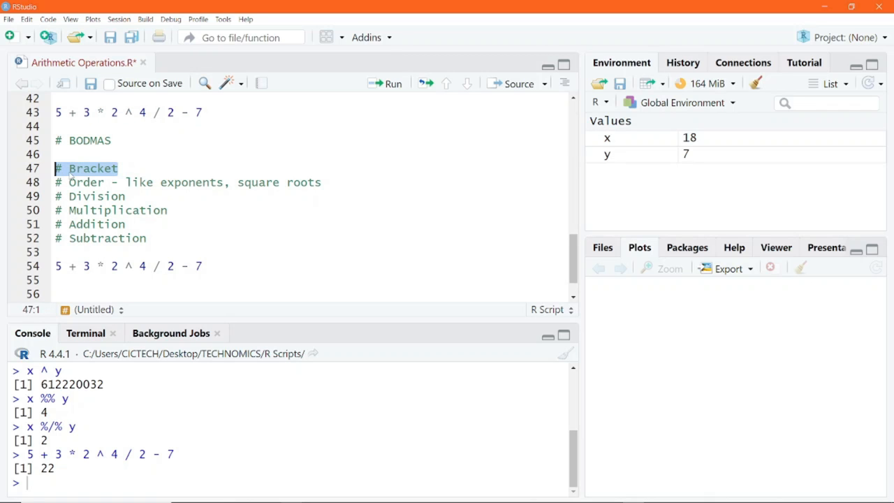
left_click(73, 266)
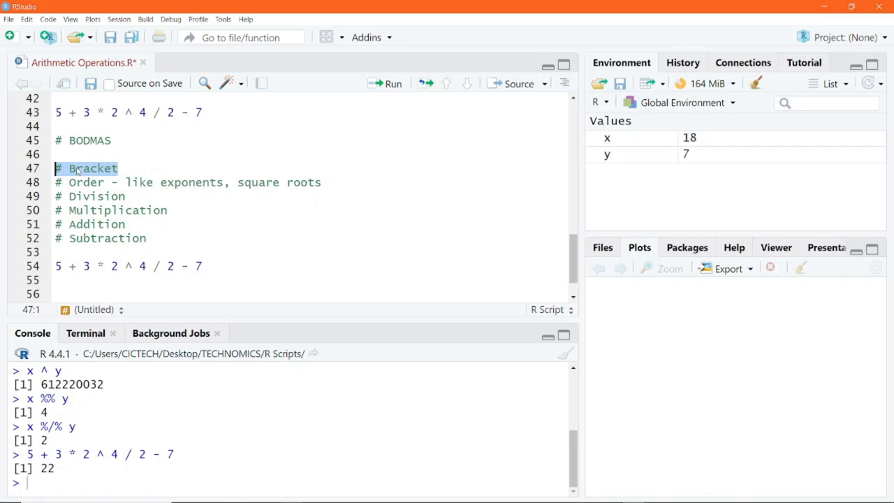
left_click(120, 168)
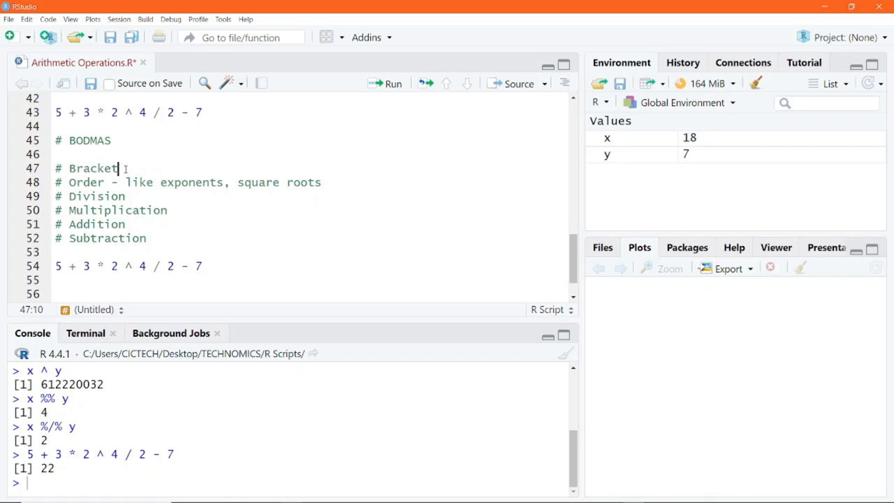
type("()")
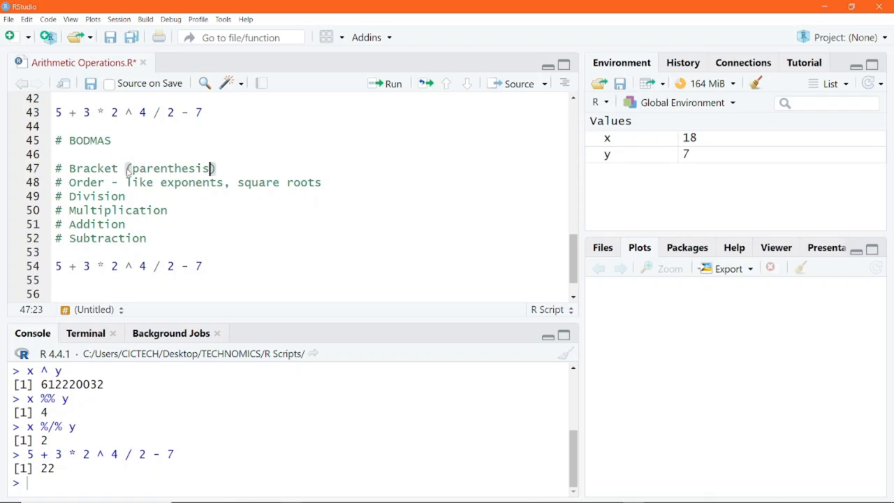
Bracket line 54's expression as (5 + 3) * (2 ^ (4 / 2) - 7).
scroll("up", 3)
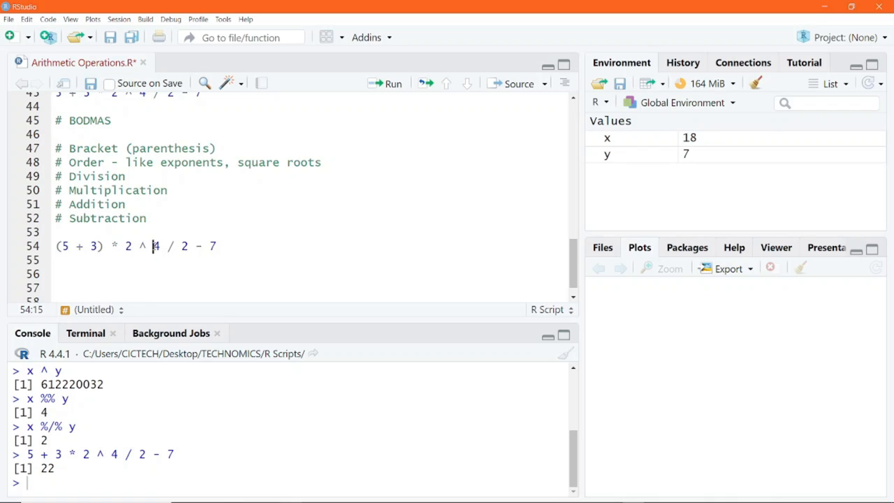
type("(4 / 2)")
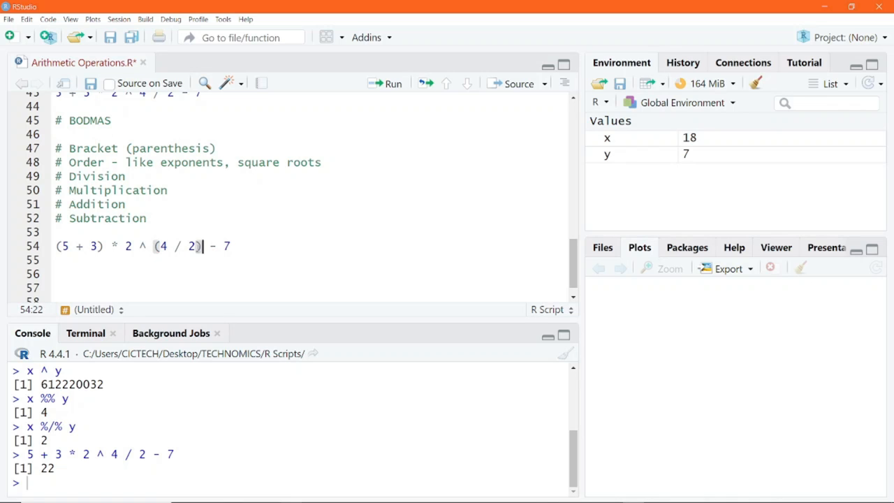
left_click(129, 245)
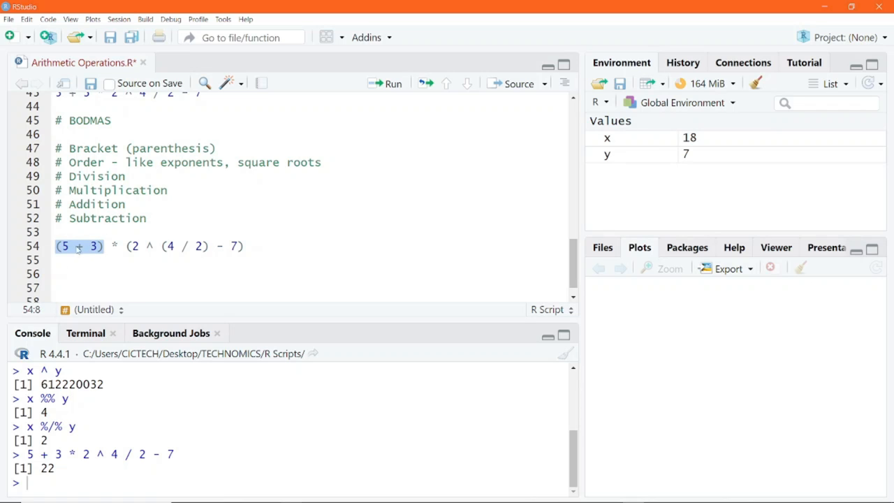
Work the expression by hand on line 56 down to 8 * (-3) and run it to get -24.
left_click(73, 272)
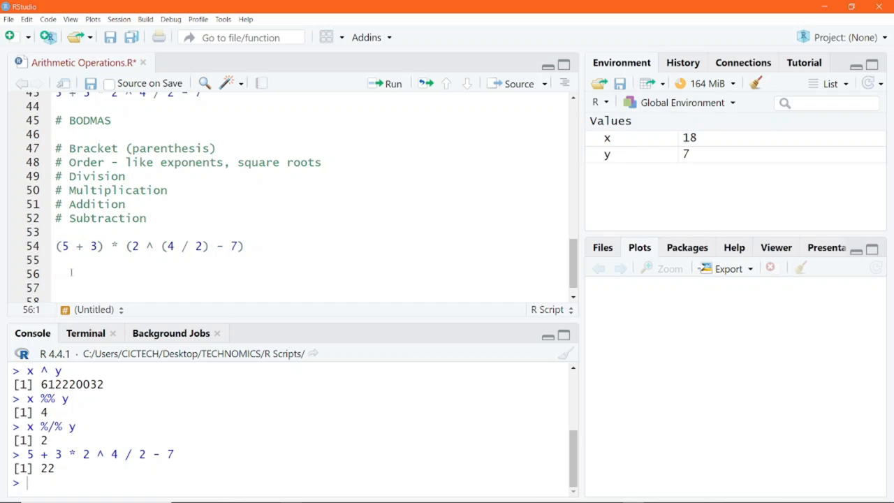
type("8 *")
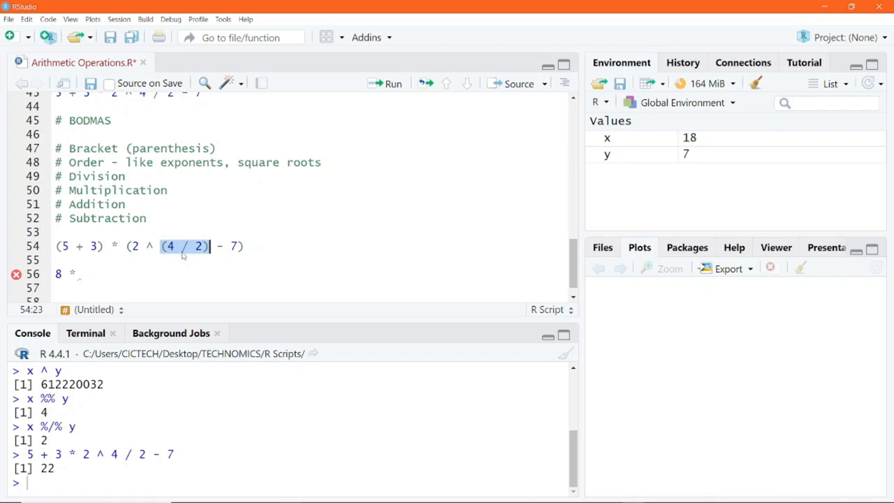
left_click(90, 273)
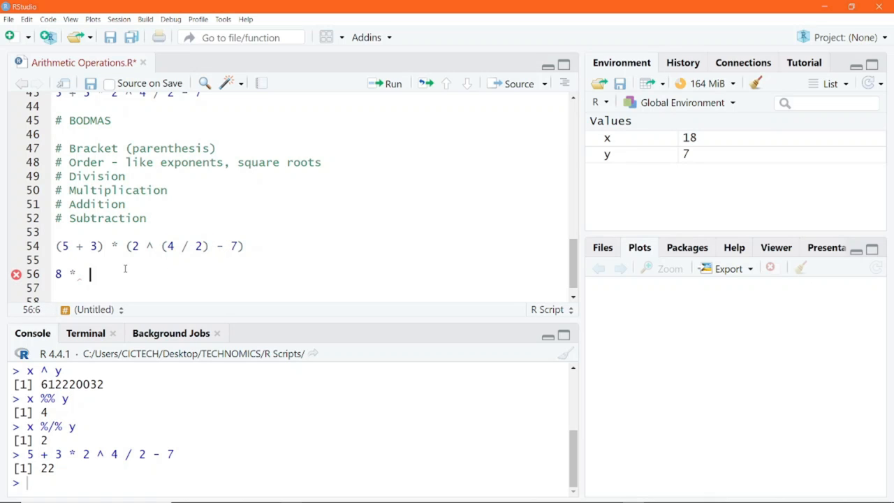
type("2")
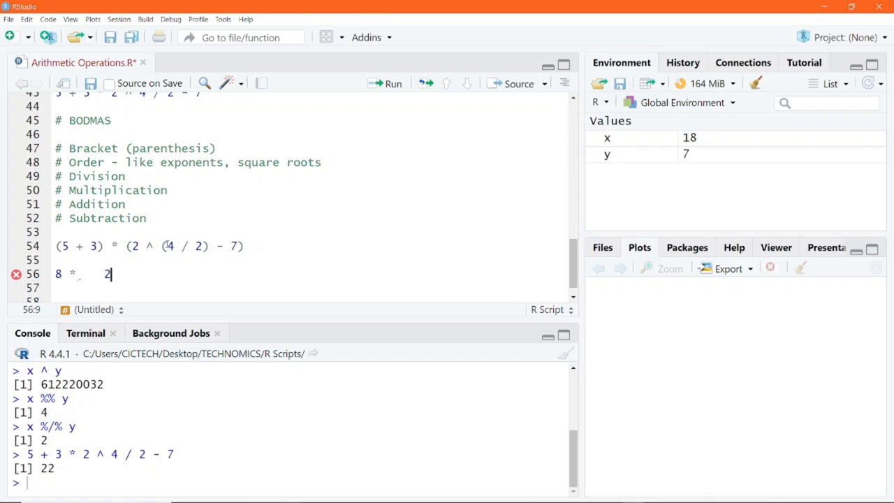
double_click(142, 245)
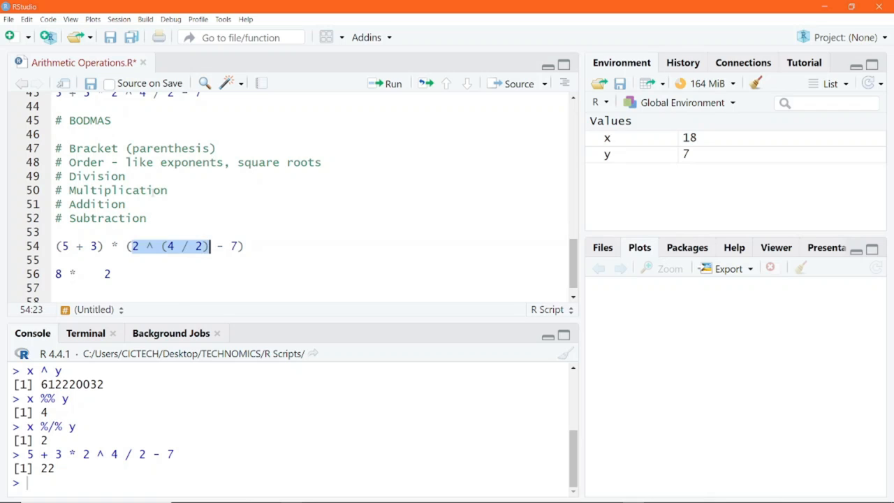
left_click(82, 218)
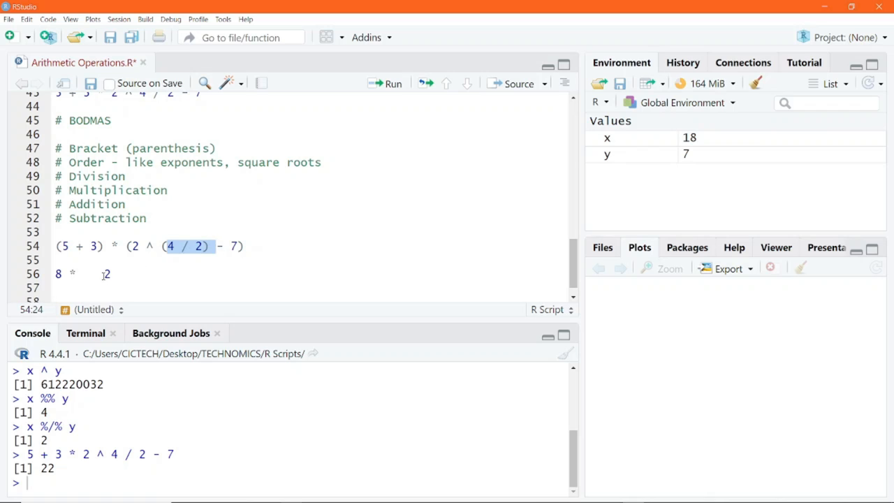
type("^ 2")
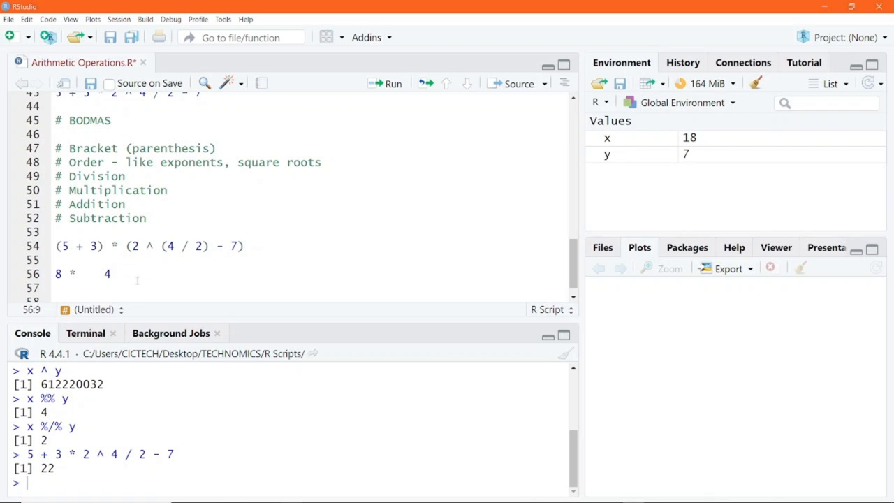
type("-")
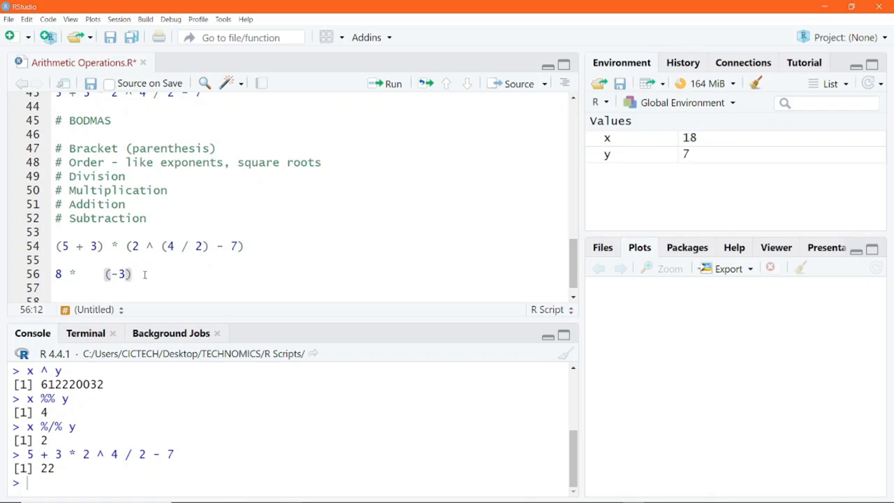
left_click(394, 84)
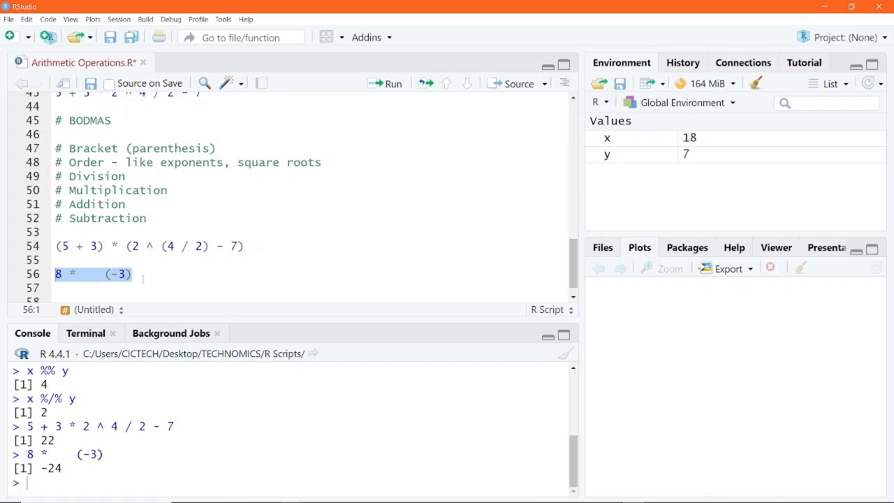
Rerun the tidied line 56, 8 * (-3), confirming -24 in the console.
scroll("up", 3)
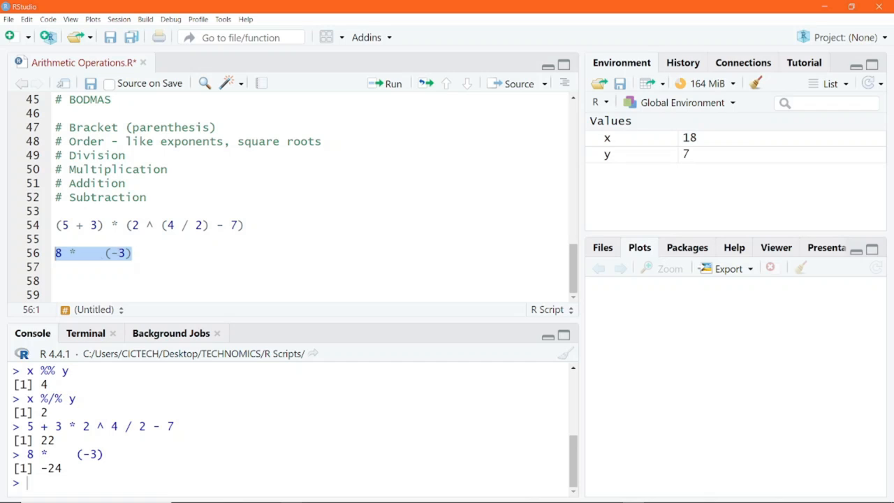
left_click(117, 252)
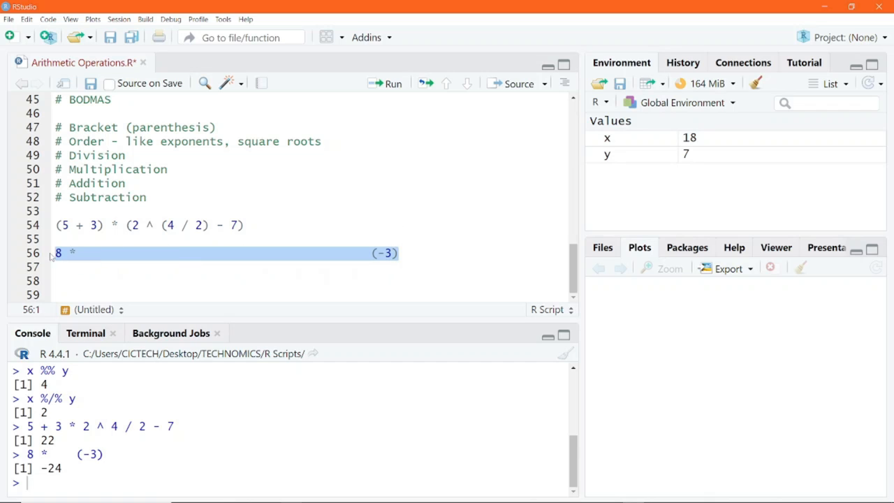
left_click(394, 83)
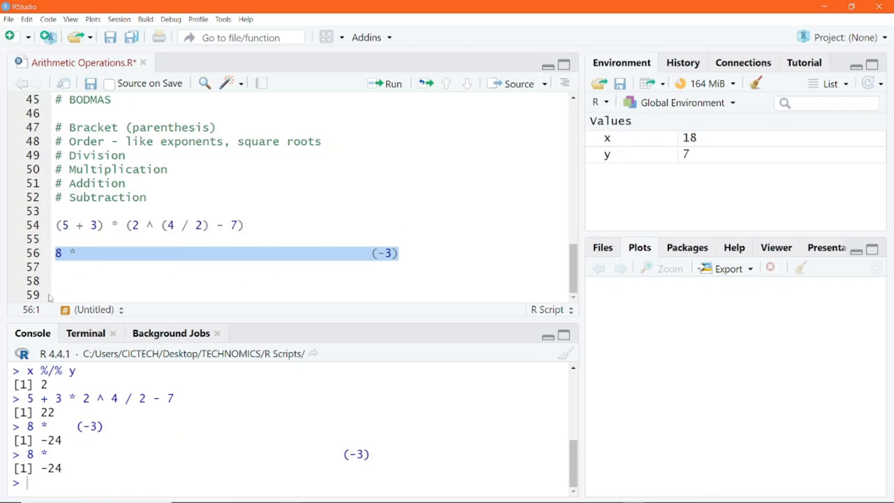
mouse_move(109, 463)
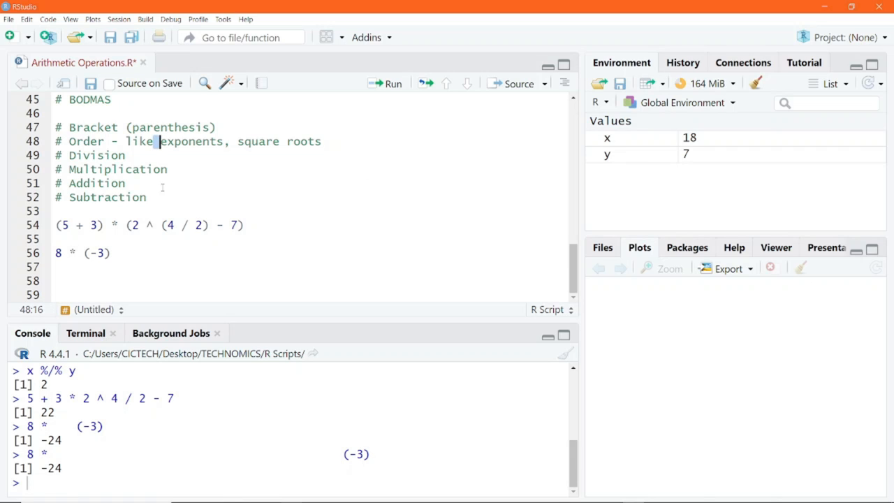
mouse_move(110, 257)
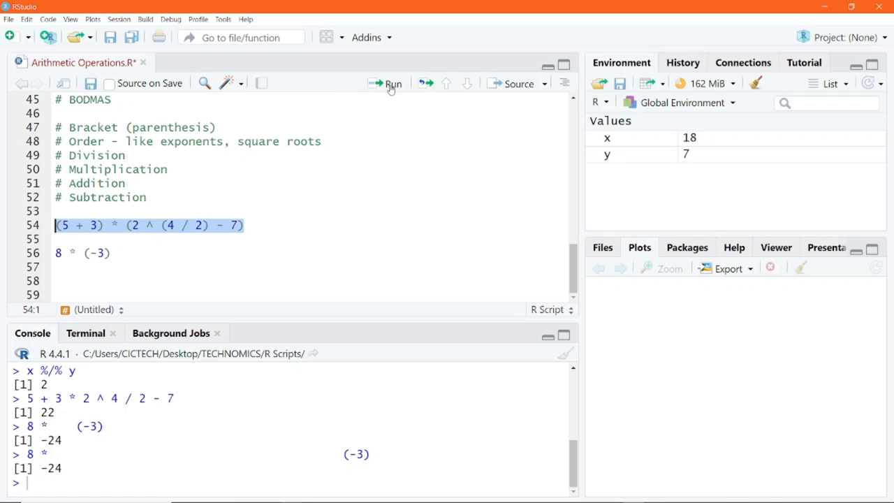
Run line 54's (5 + 3) * (2 ^ (4 / 2) - 7) to show -24, then review the BODMAS rules.
left_click(392, 84)
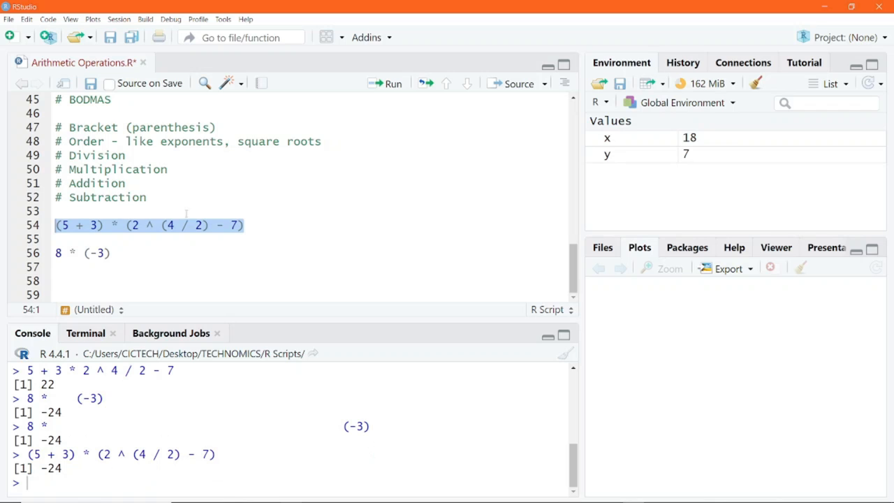
scroll("up", 3)
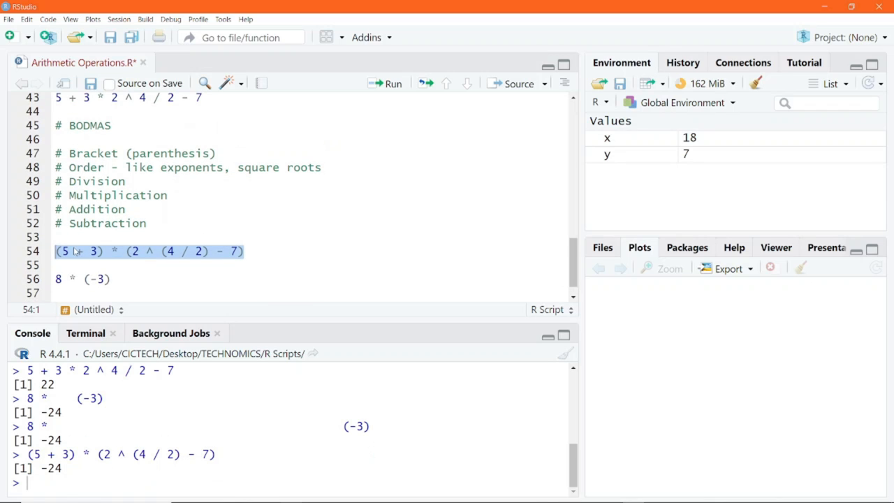
left_click(82, 252)
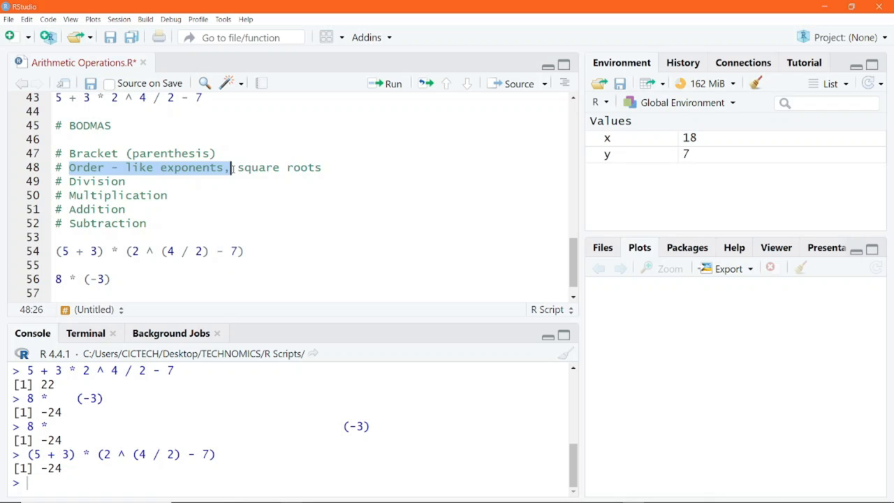
left_click(116, 182)
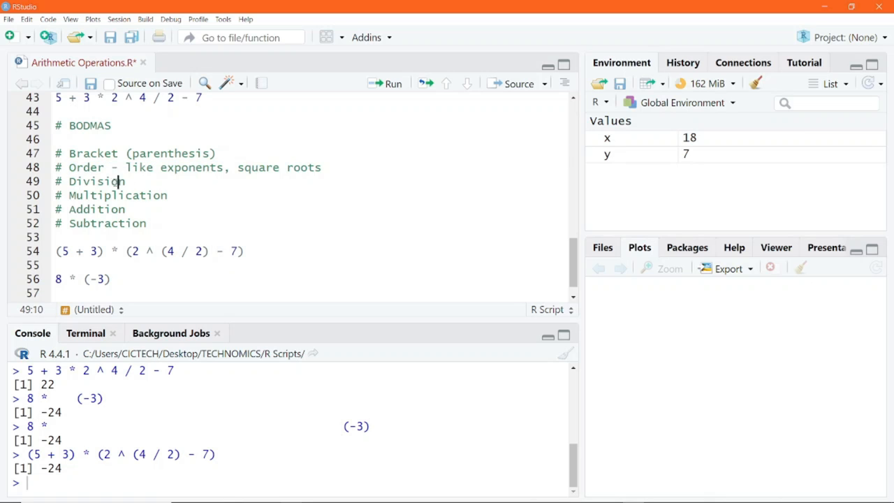